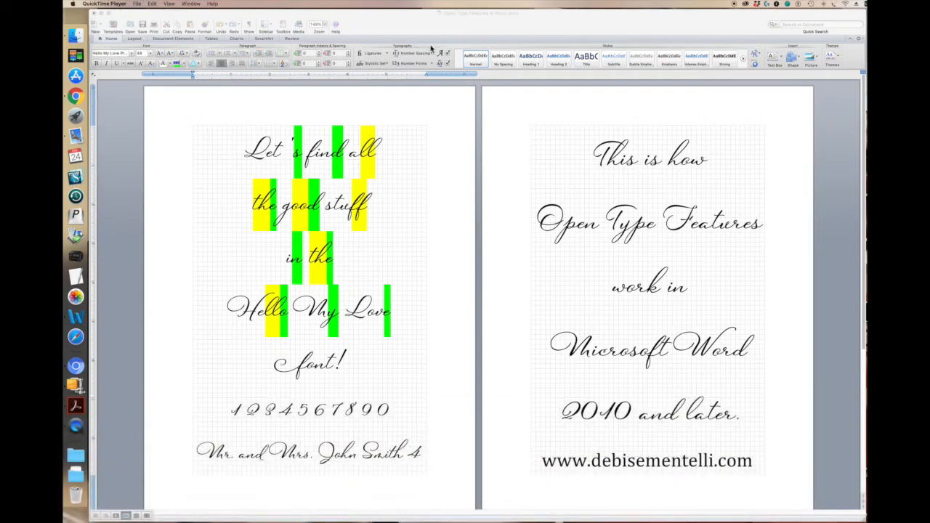
pyautogui.moveTo(446, 54)
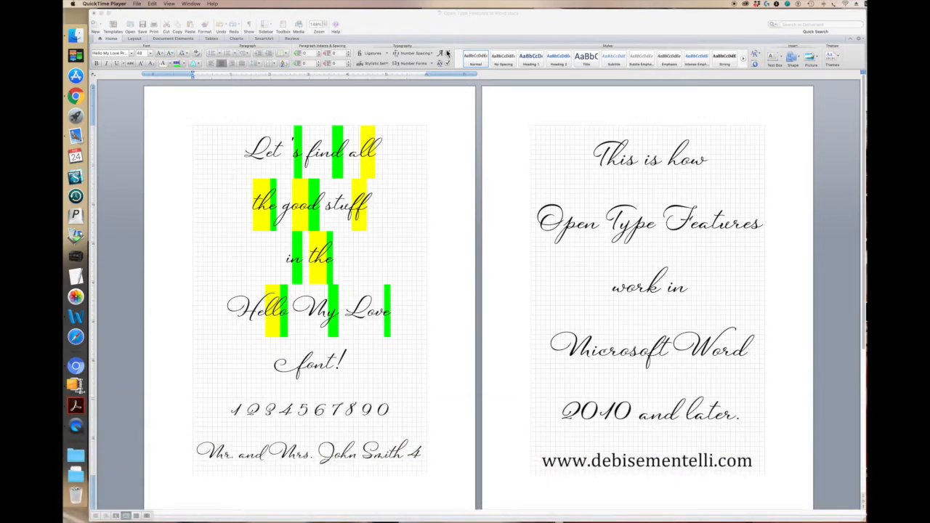
# Step: Open Word's preferences and look at the ribbon customization settings
pyautogui.click(447, 53)
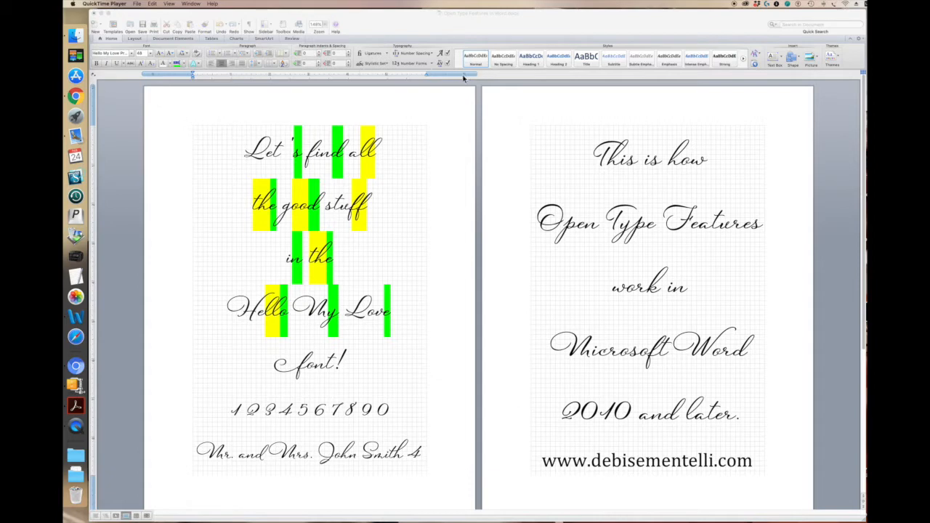
pyautogui.moveTo(114, 18)
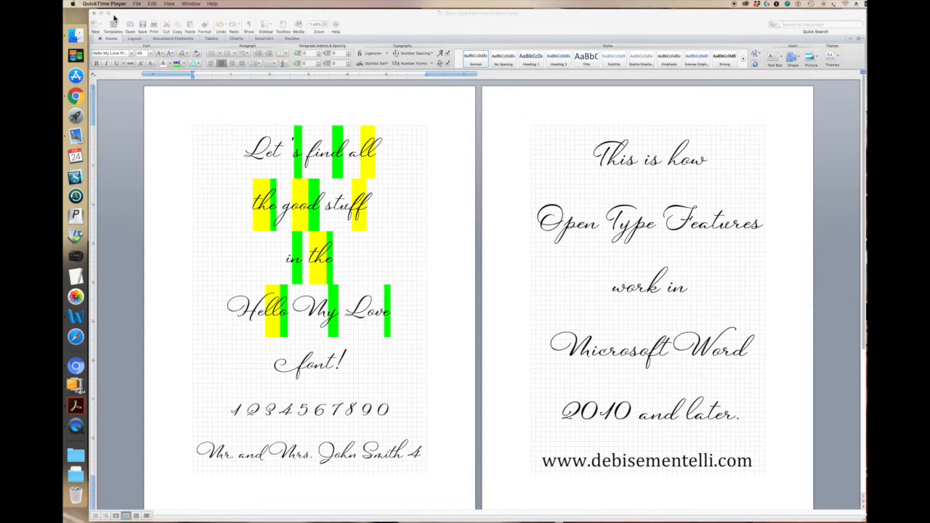
pyautogui.click(90, 3)
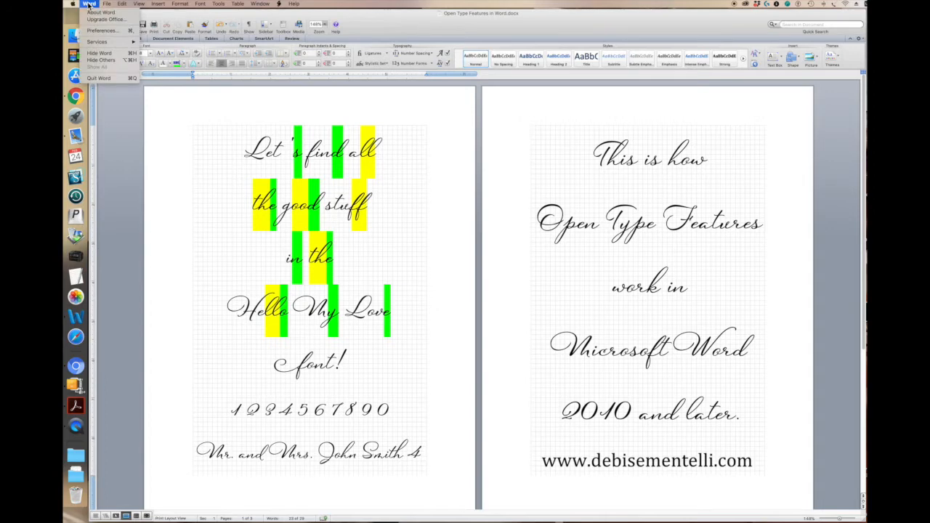
pyautogui.click(101, 31)
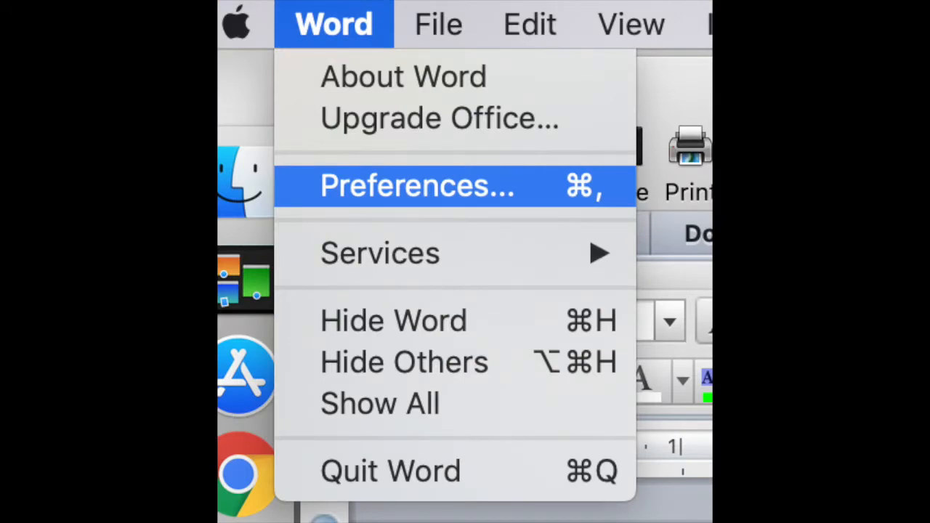
pyautogui.click(416, 185)
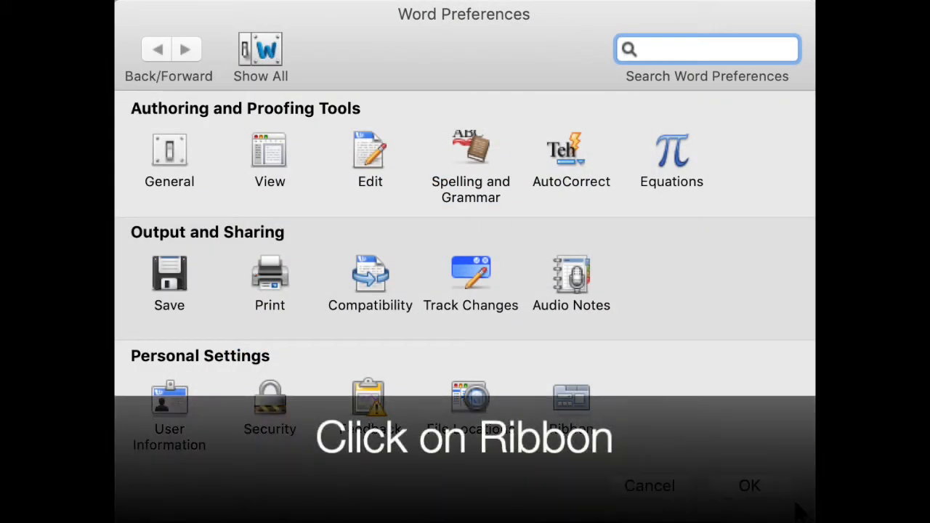
pyautogui.click(571, 407)
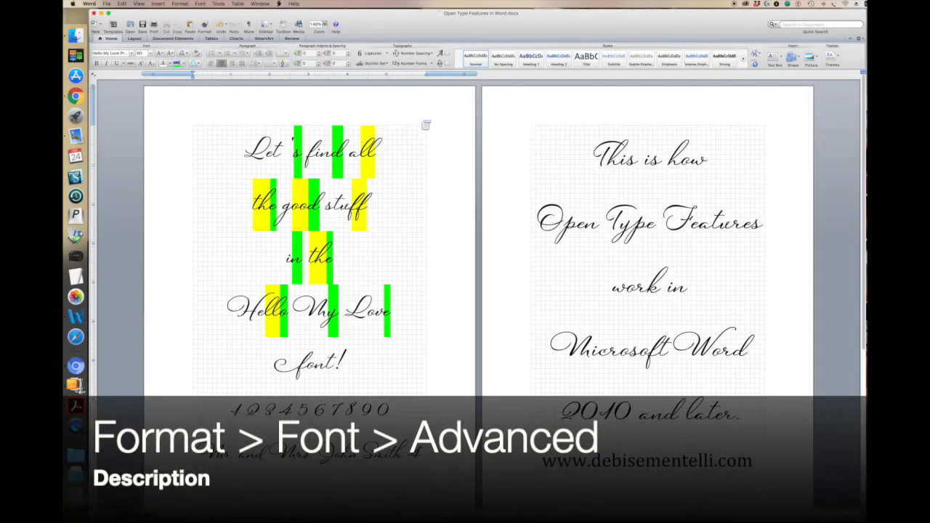
# Step: Turn on kerning for fonts on the Font dialog's Advanced tab
pyautogui.click(179, 3)
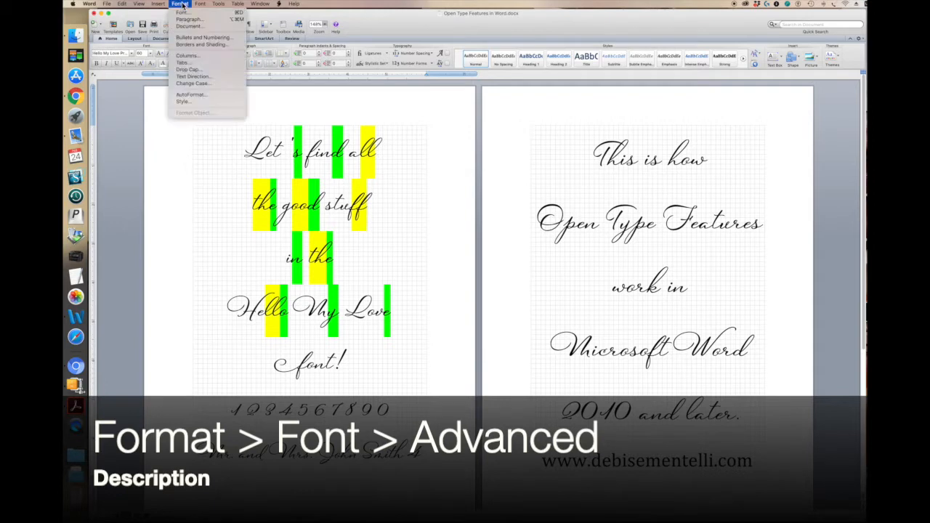
pyautogui.click(180, 4)
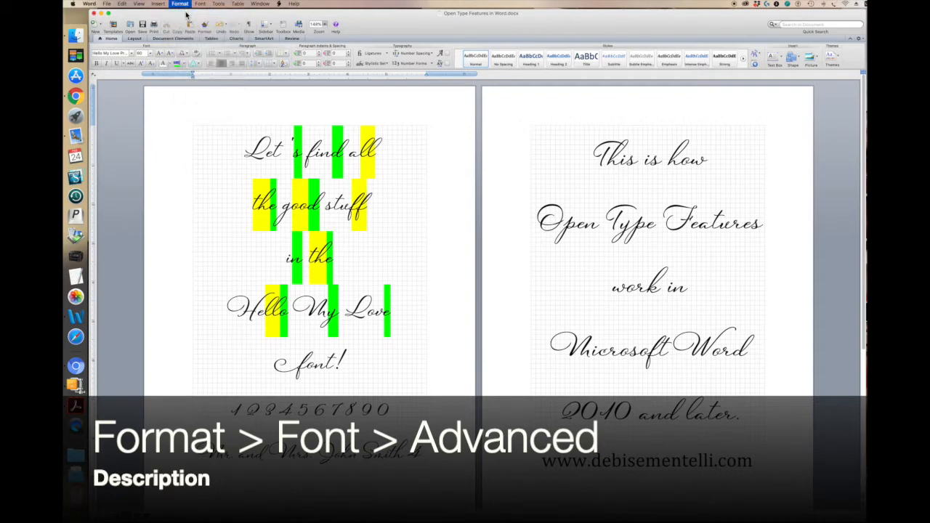
pyautogui.click(180, 4)
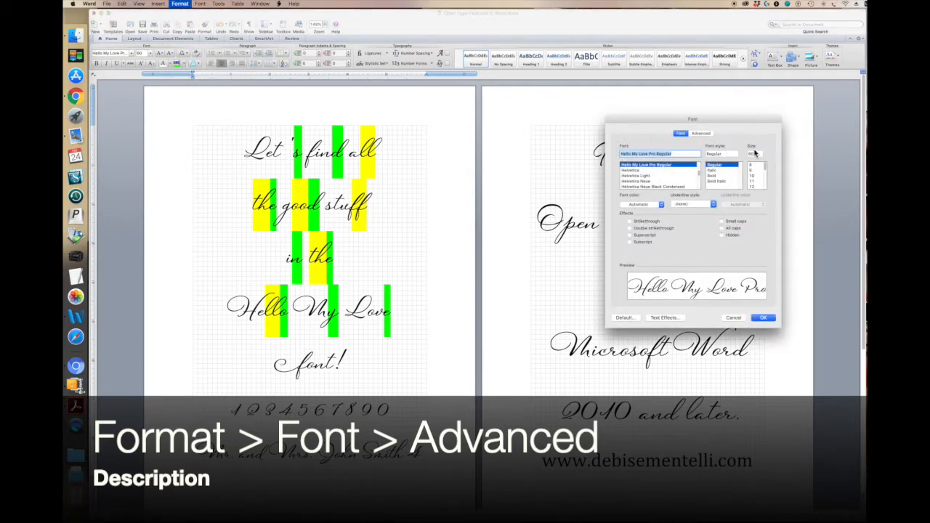
pyautogui.click(699, 133)
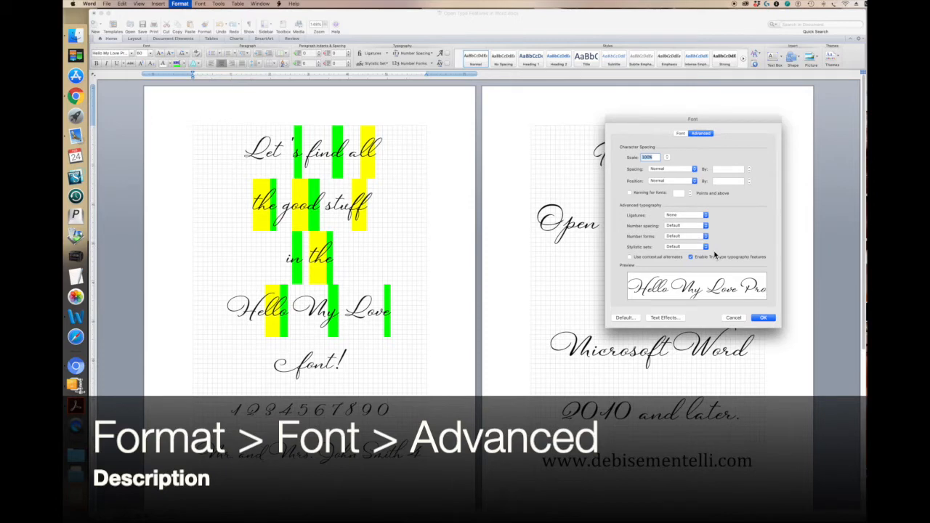
pyautogui.click(629, 192)
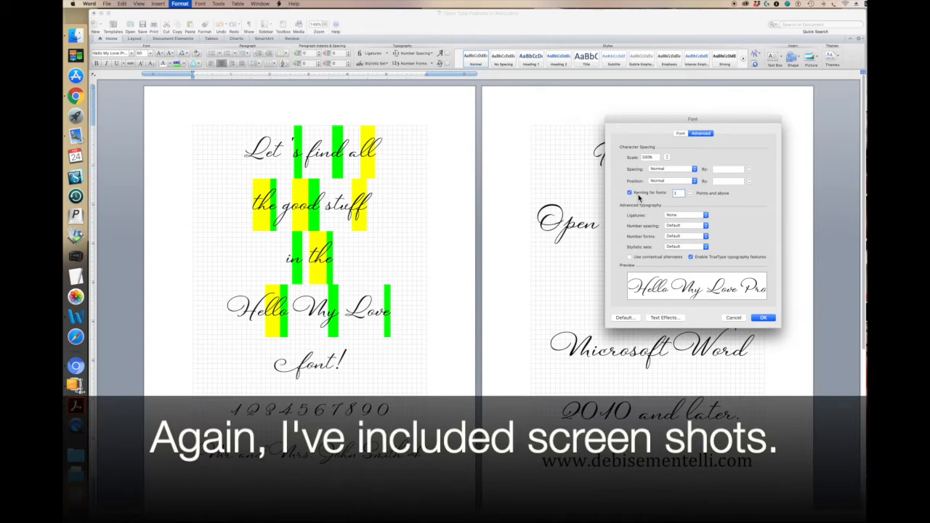
pyautogui.moveTo(681, 202)
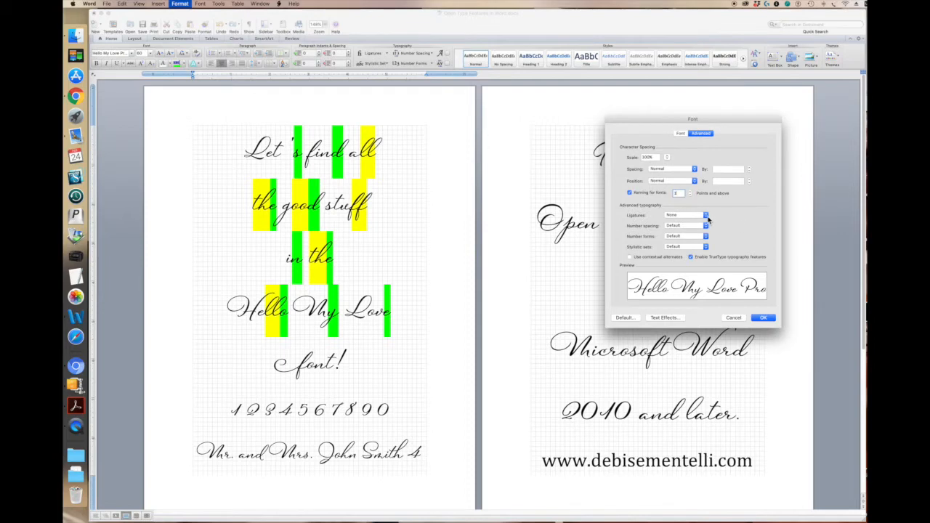
# Step: Review the available ligature options and stylistic sets in the Font dialog
pyautogui.click(703, 225)
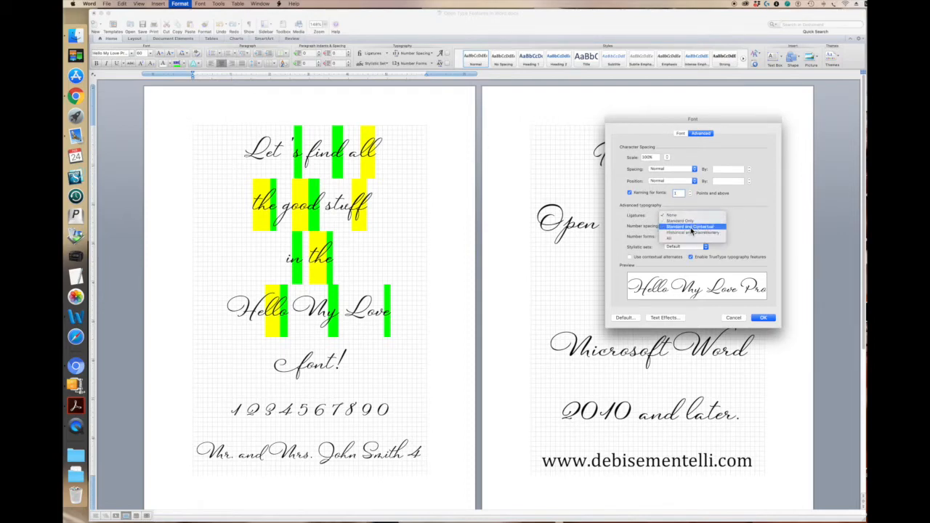
pyautogui.click(672, 215)
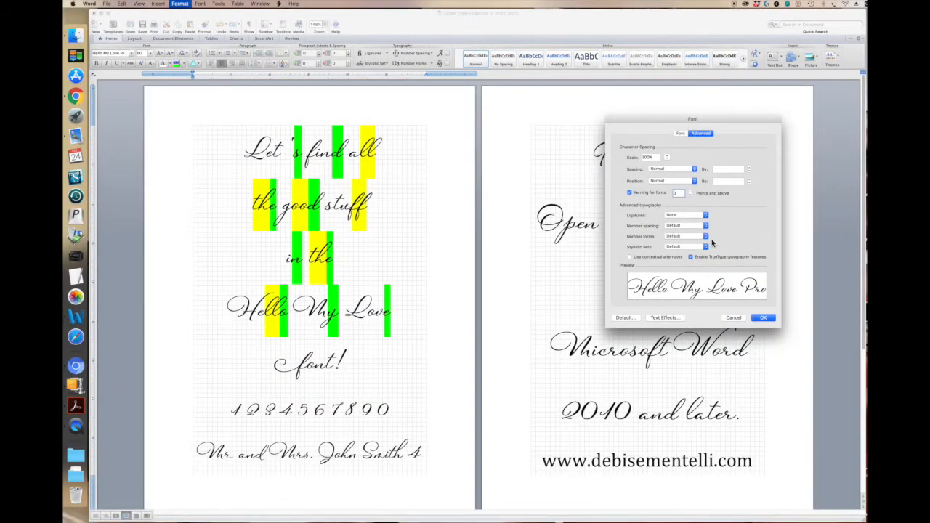
pyautogui.click(704, 246)
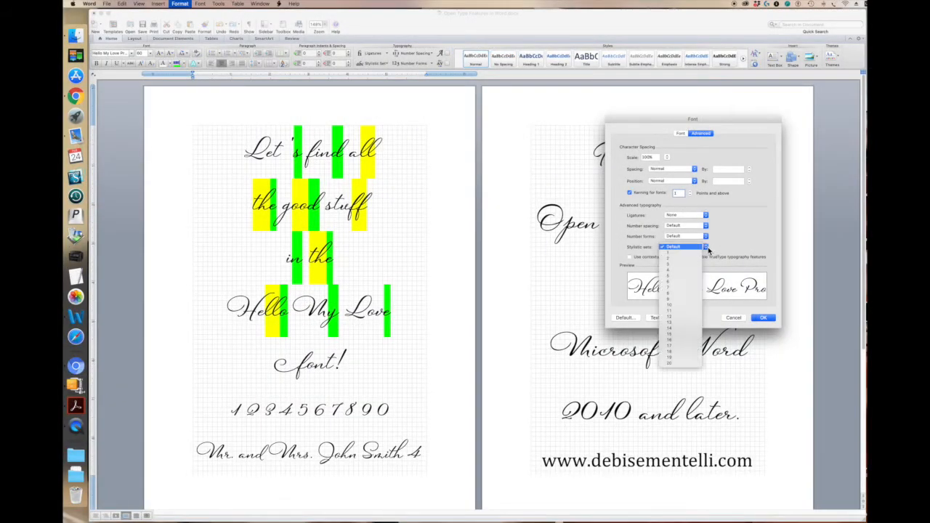
pyautogui.click(681, 363)
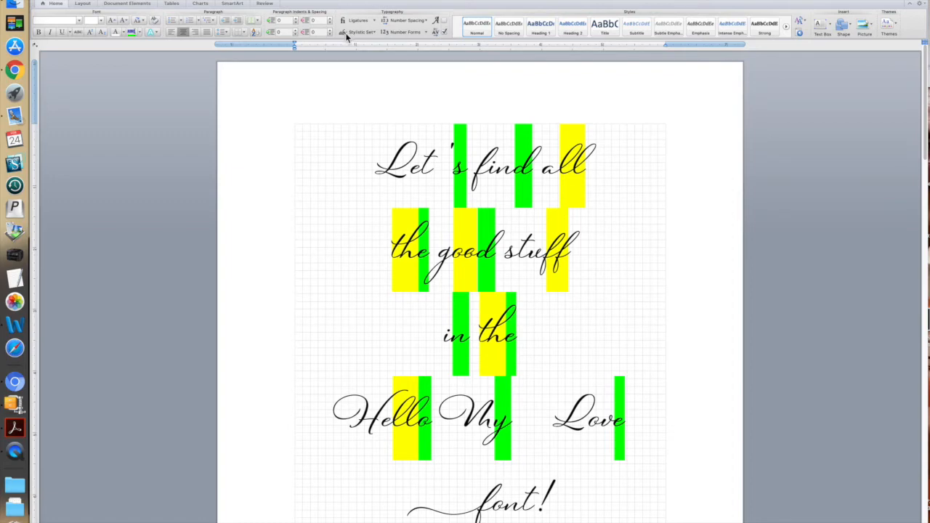
pyautogui.moveTo(448, 40)
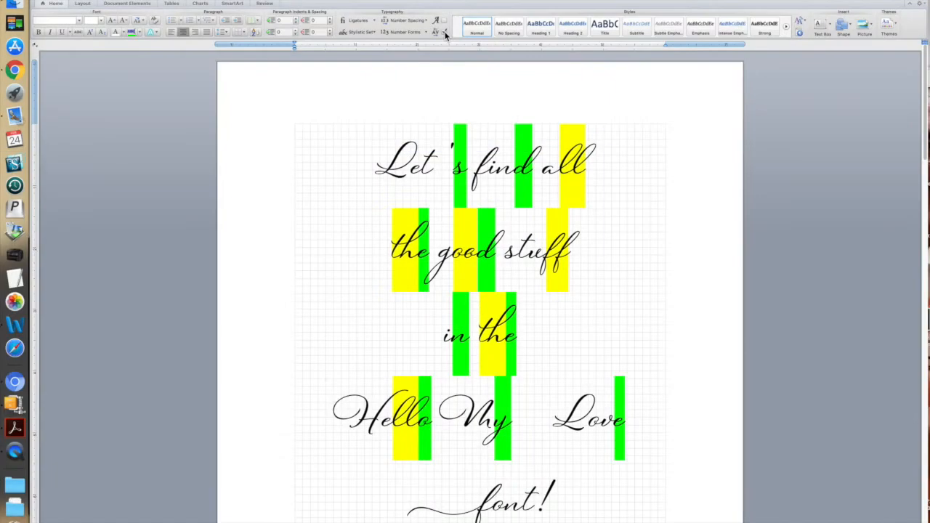
pyautogui.moveTo(445, 38)
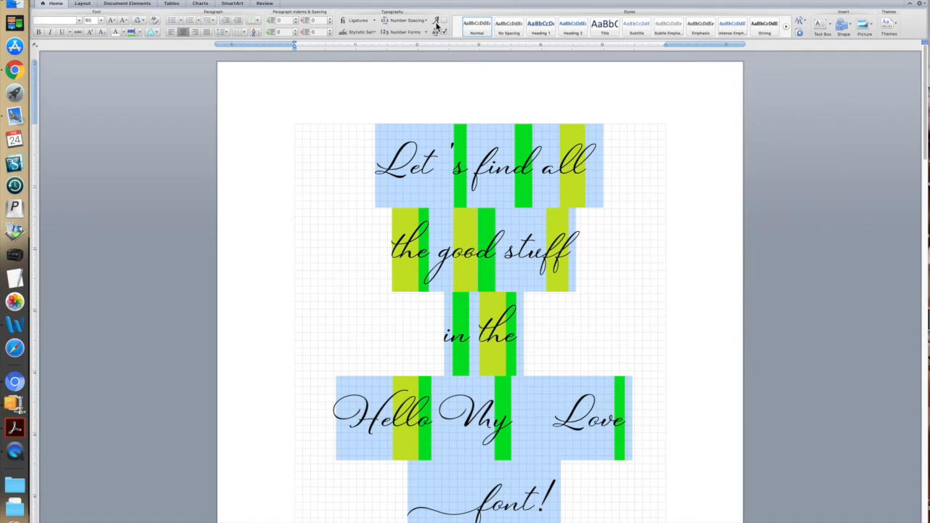
pyautogui.moveTo(436, 25)
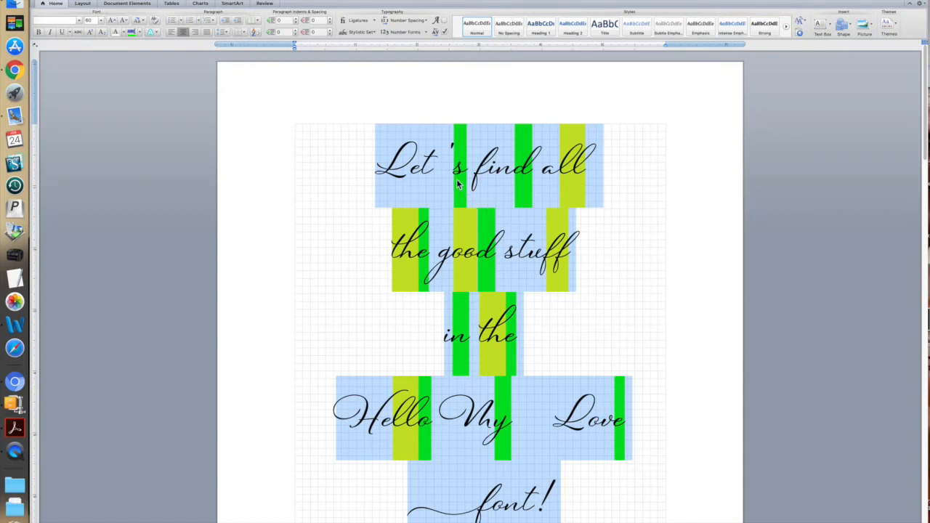
pyautogui.moveTo(471, 170)
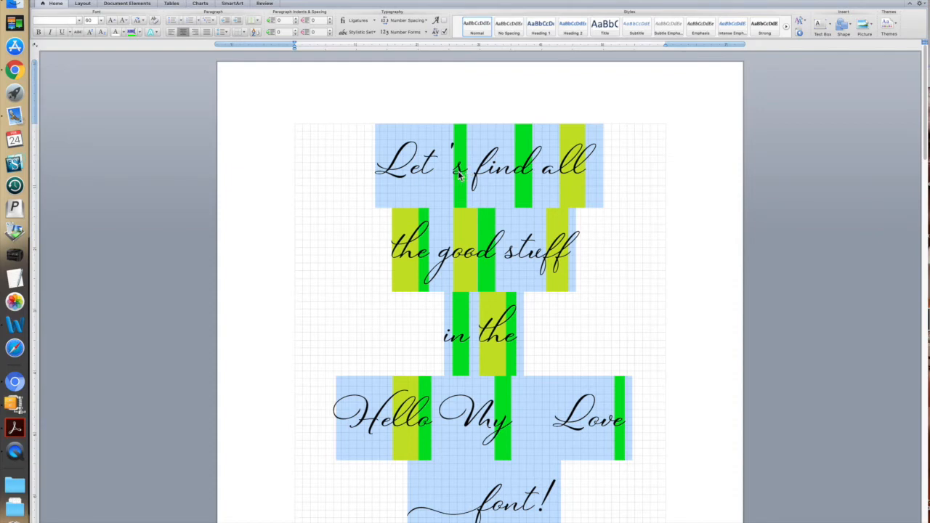
pyautogui.moveTo(467, 179)
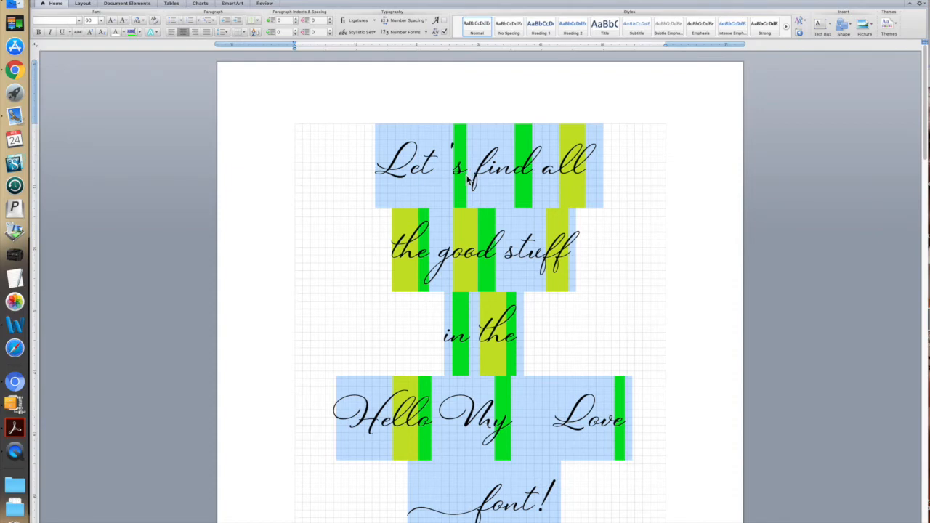
pyautogui.moveTo(443, 22)
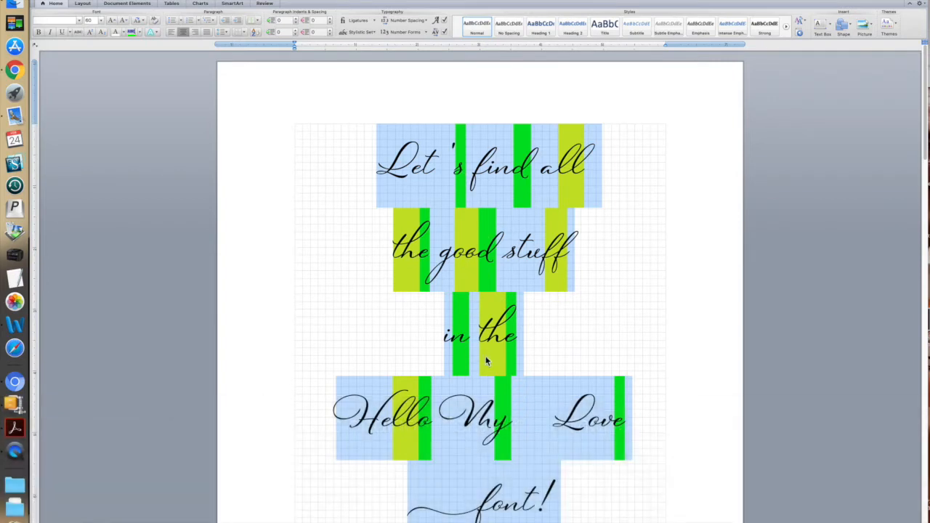
pyautogui.moveTo(519, 436)
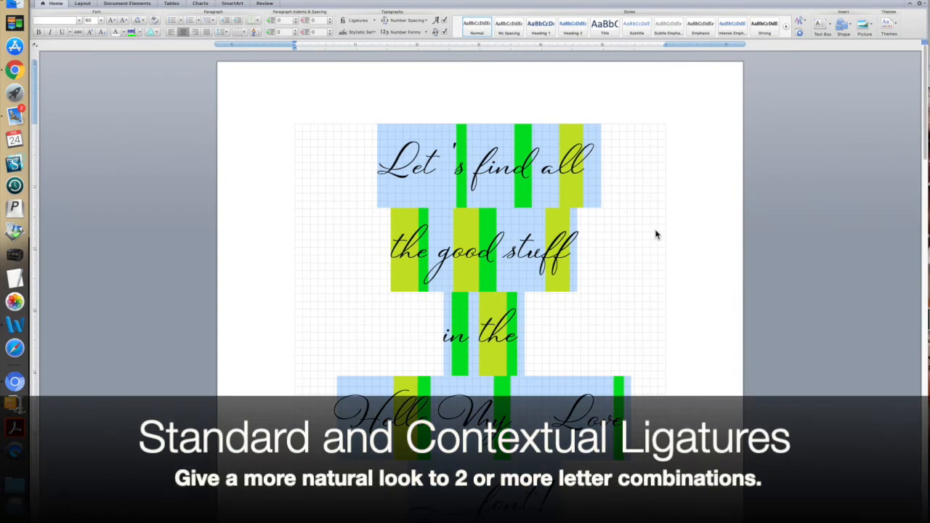
pyautogui.moveTo(570, 182)
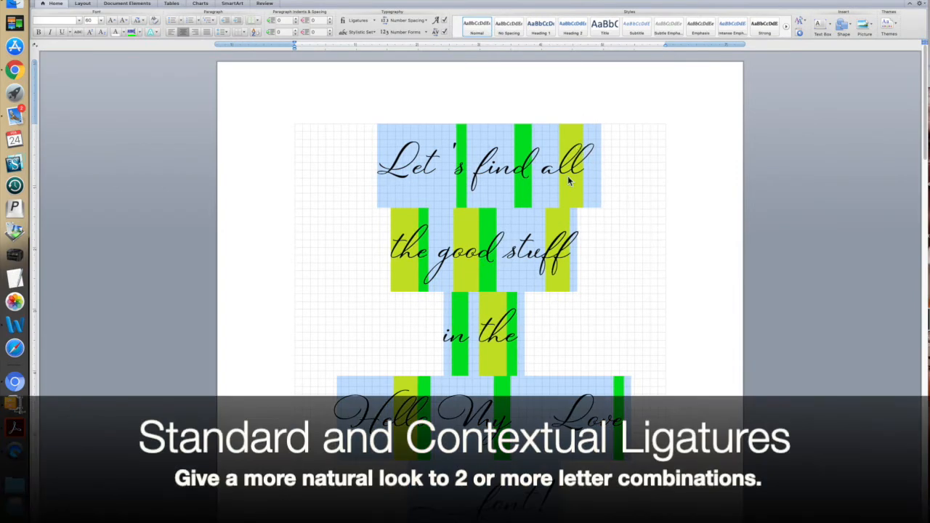
pyautogui.moveTo(405, 264)
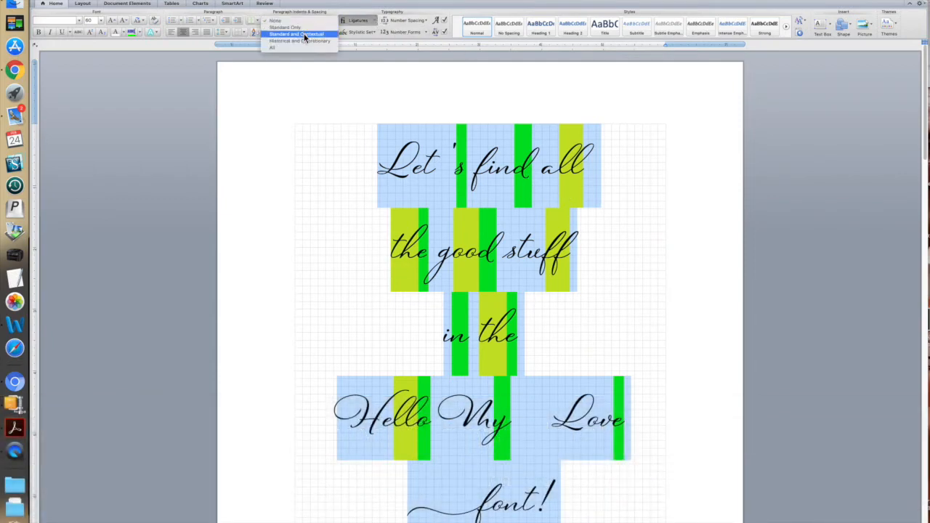
# Step: Apply Standard and Contextual ligatures from the Typography Ligatures dropdown
pyautogui.click(295, 34)
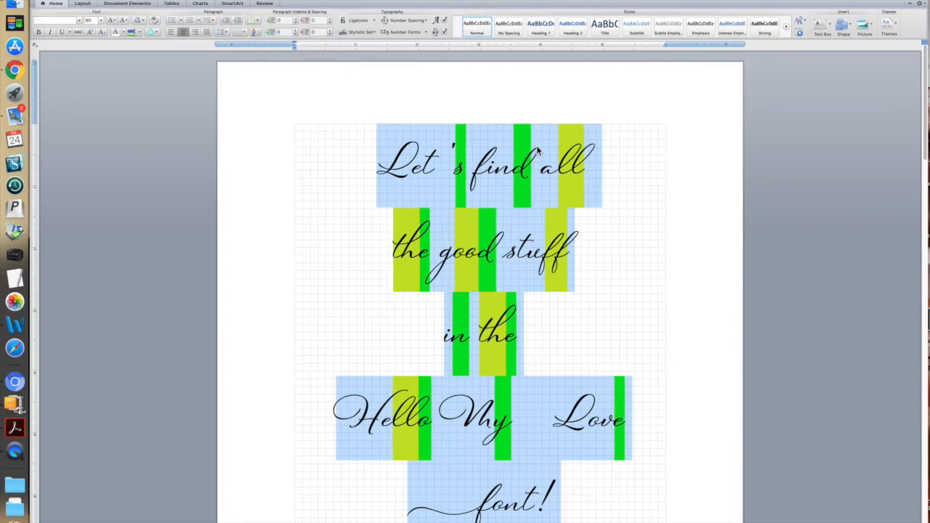
pyautogui.moveTo(578, 180)
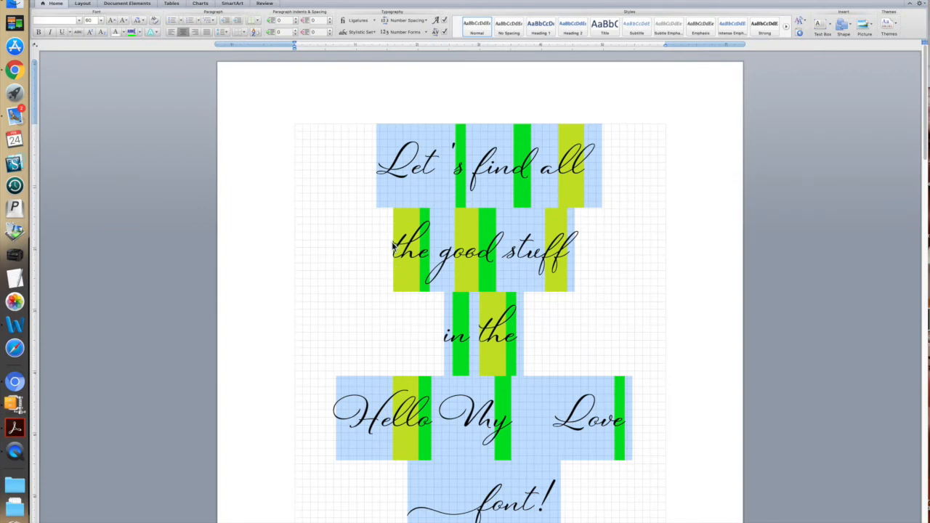
pyautogui.moveTo(401, 272)
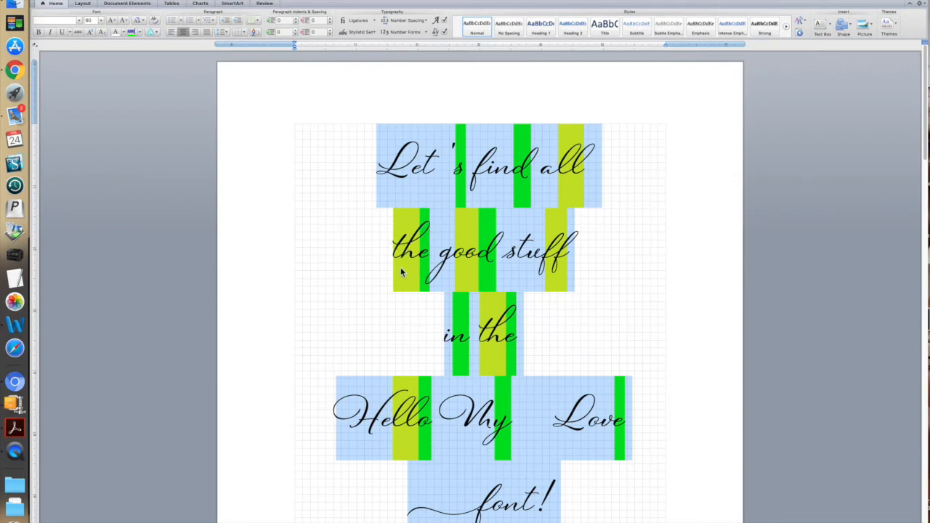
pyautogui.moveTo(470, 261)
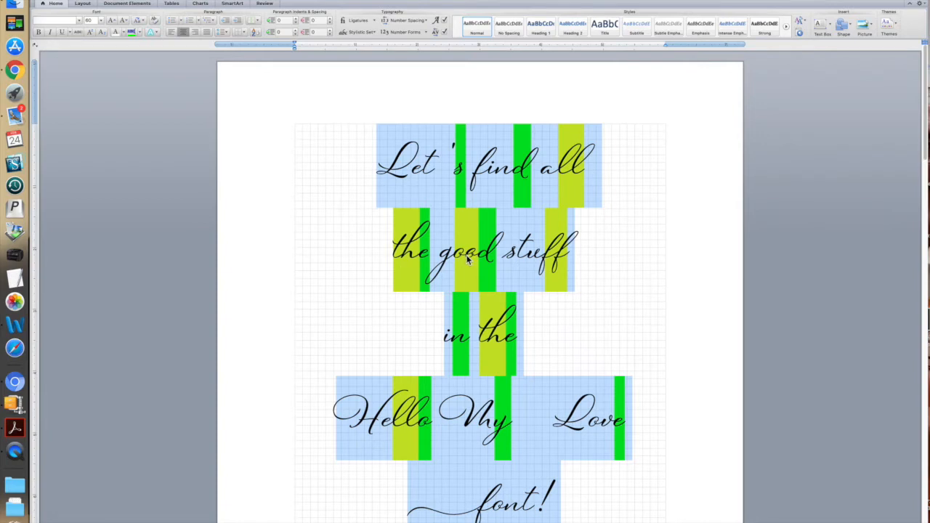
pyautogui.moveTo(547, 261)
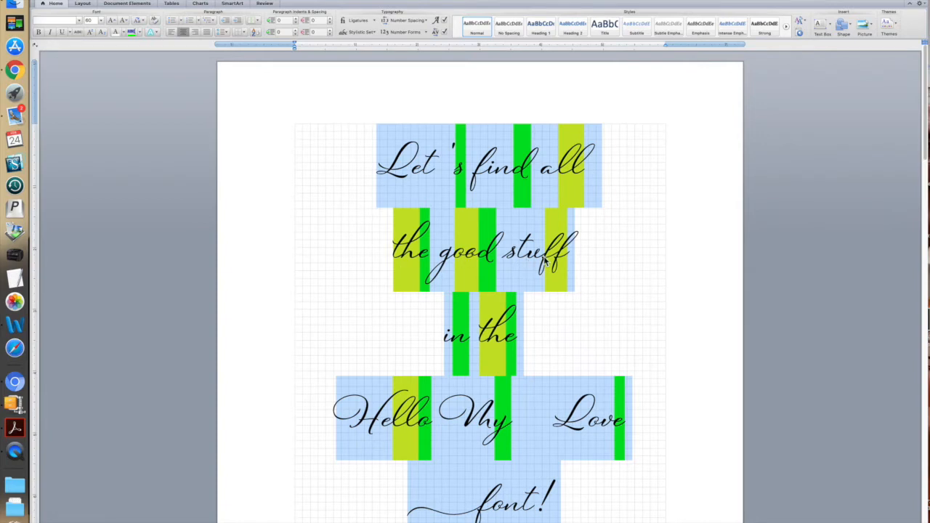
pyautogui.moveTo(556, 276)
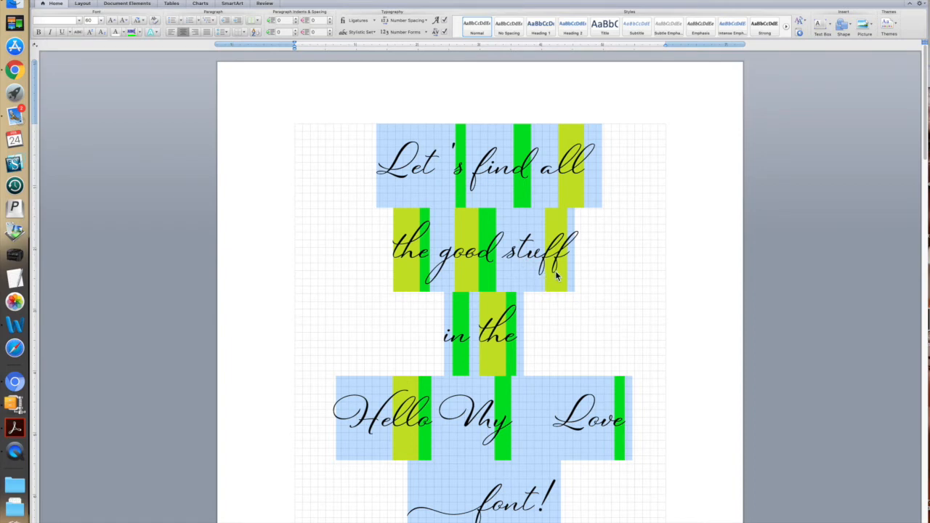
pyautogui.moveTo(554, 270)
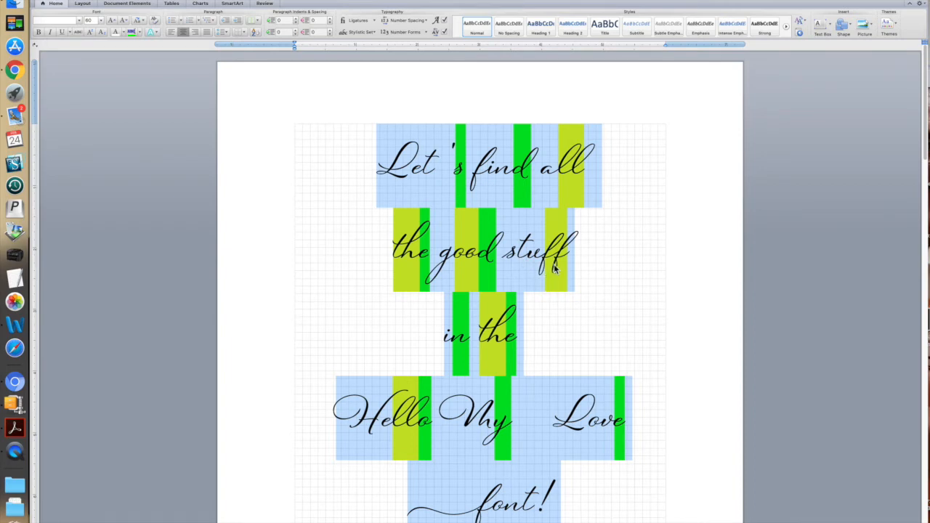
pyautogui.moveTo(539, 282)
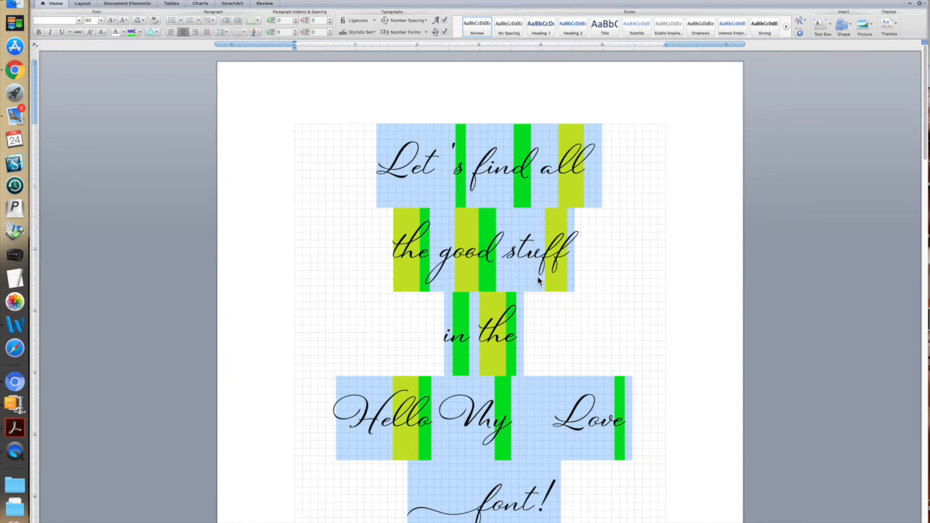
pyautogui.moveTo(591, 234)
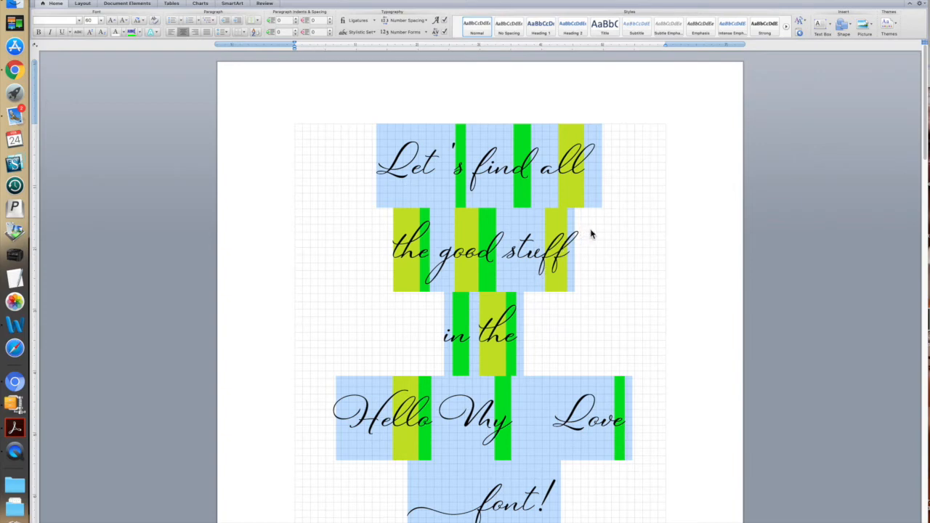
pyautogui.moveTo(579, 262)
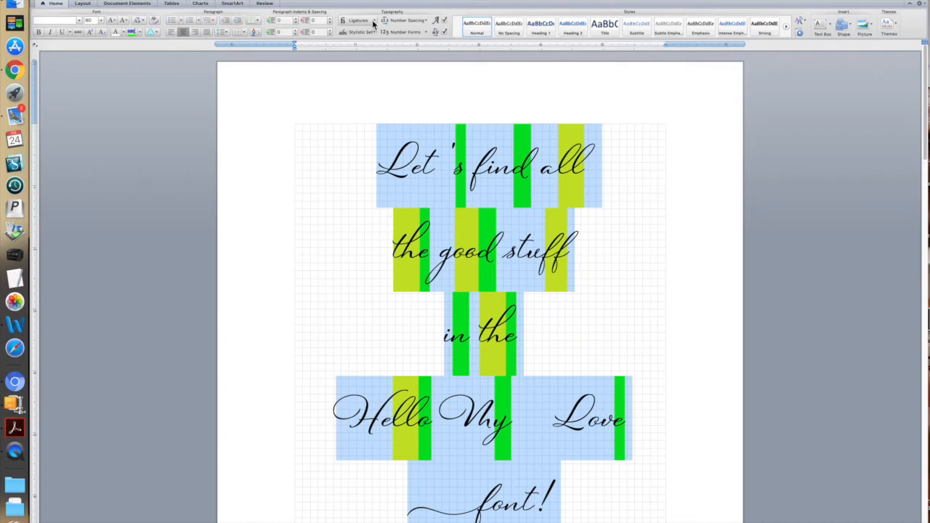
pyautogui.click(373, 19)
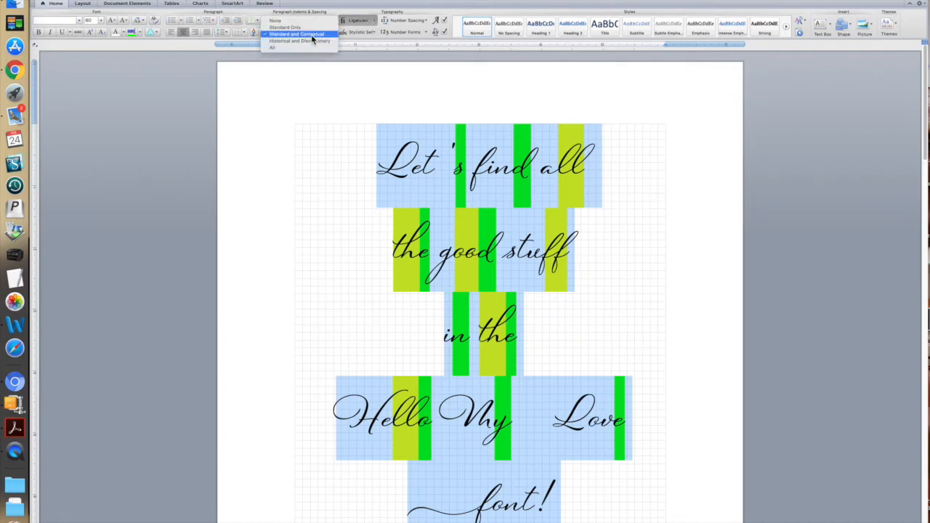
pyautogui.click(295, 34)
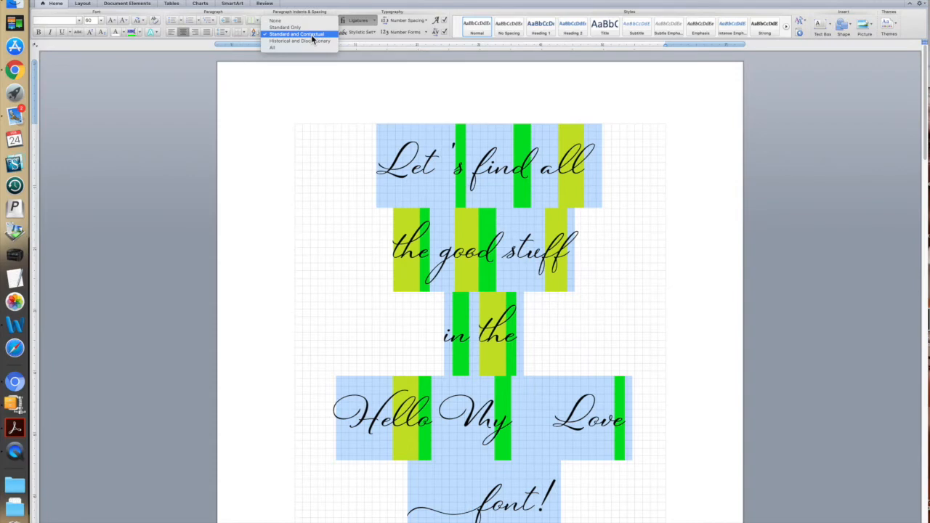
pyautogui.moveTo(313, 41)
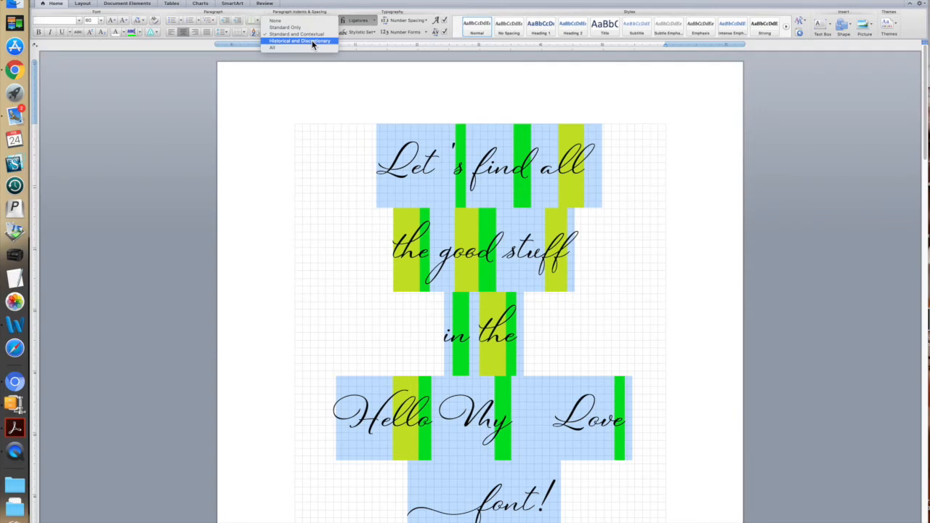
pyautogui.click(298, 41)
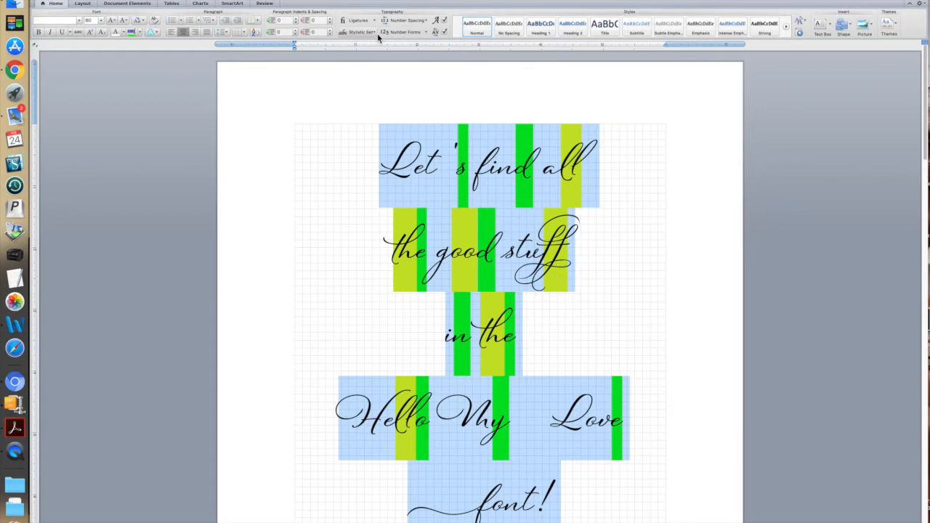
pyautogui.click(357, 20)
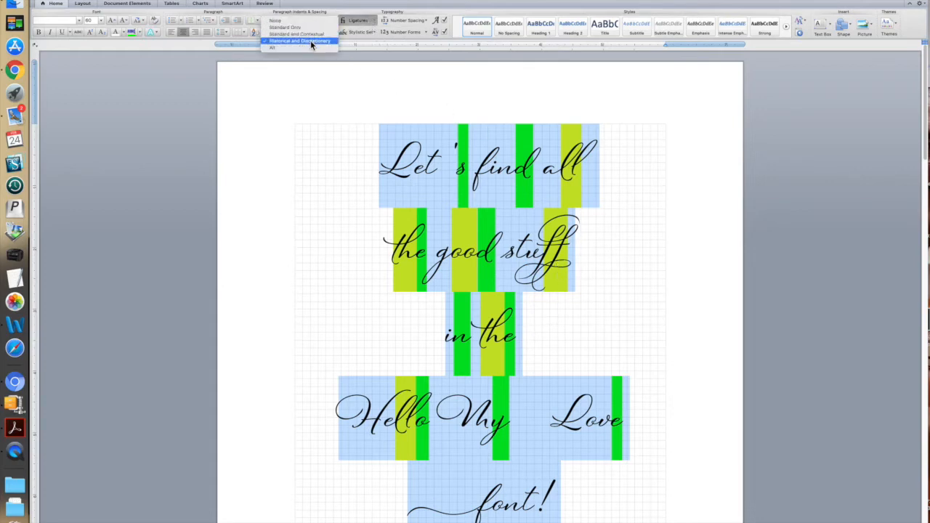
pyautogui.click(299, 40)
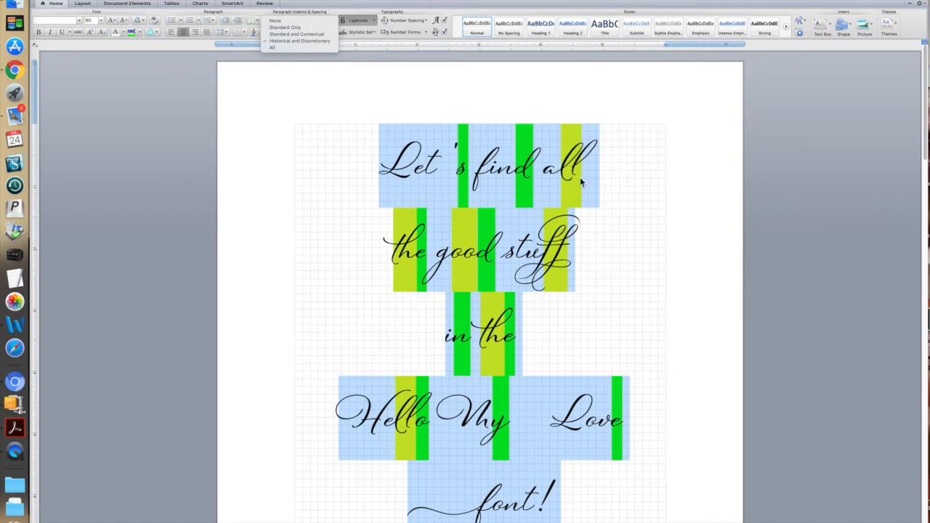
pyautogui.moveTo(296, 34)
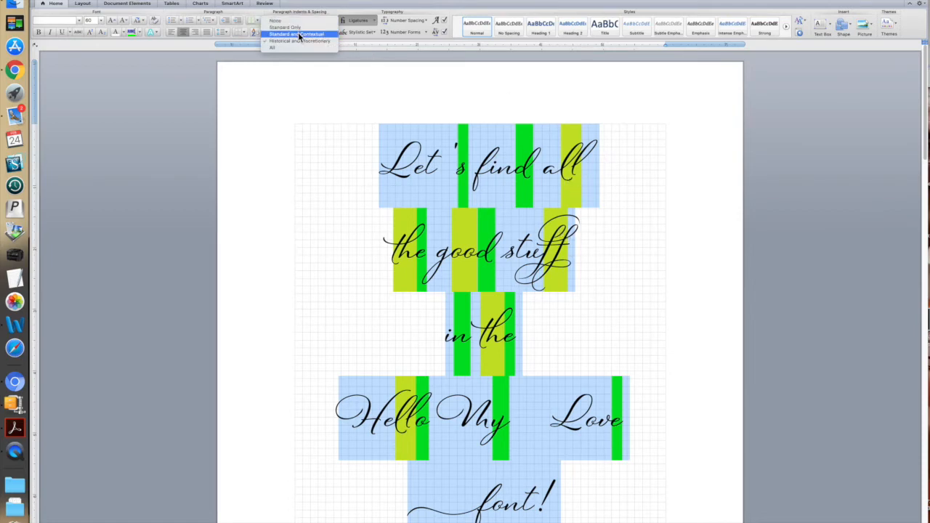
pyautogui.click(294, 34)
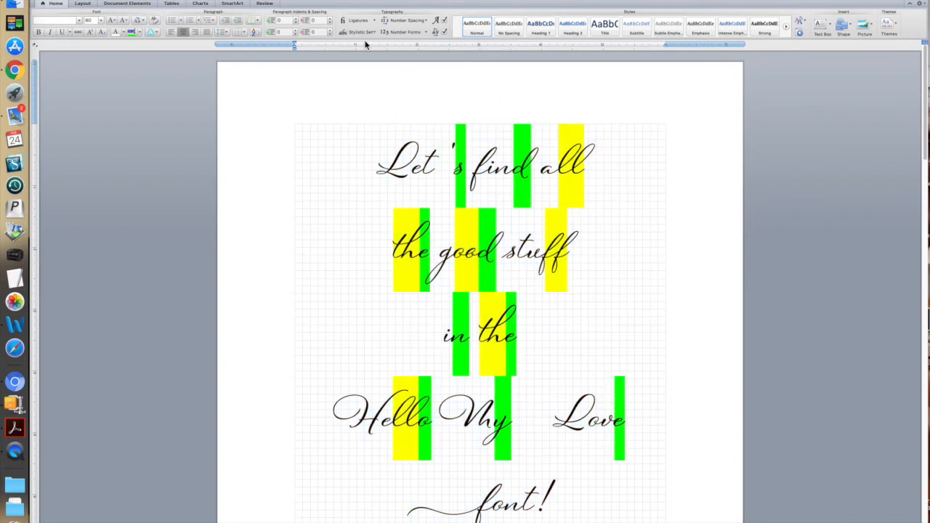
pyautogui.click(51, 20)
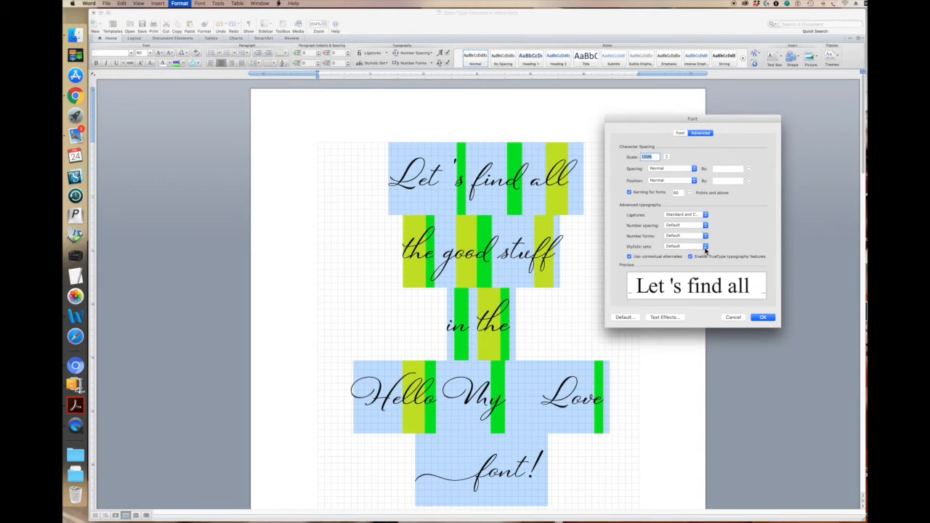
pyautogui.click(703, 247)
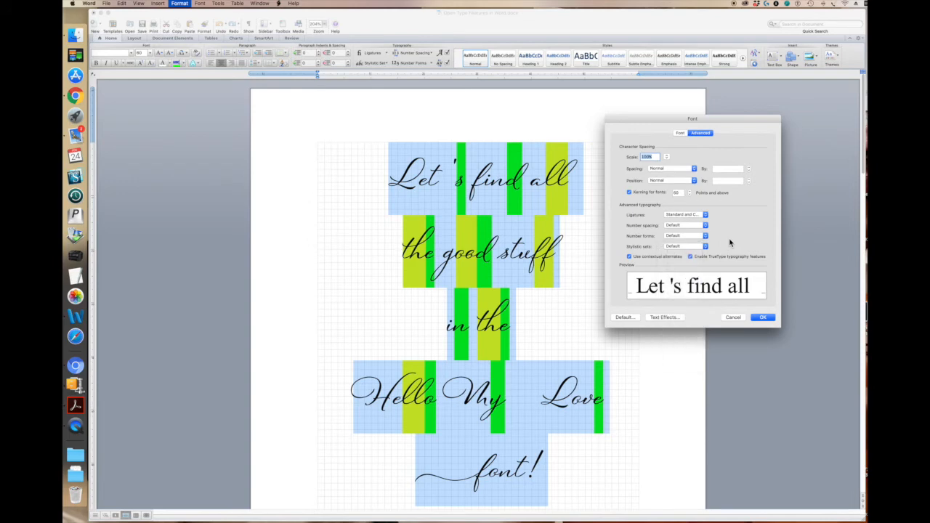
pyautogui.click(763, 318)
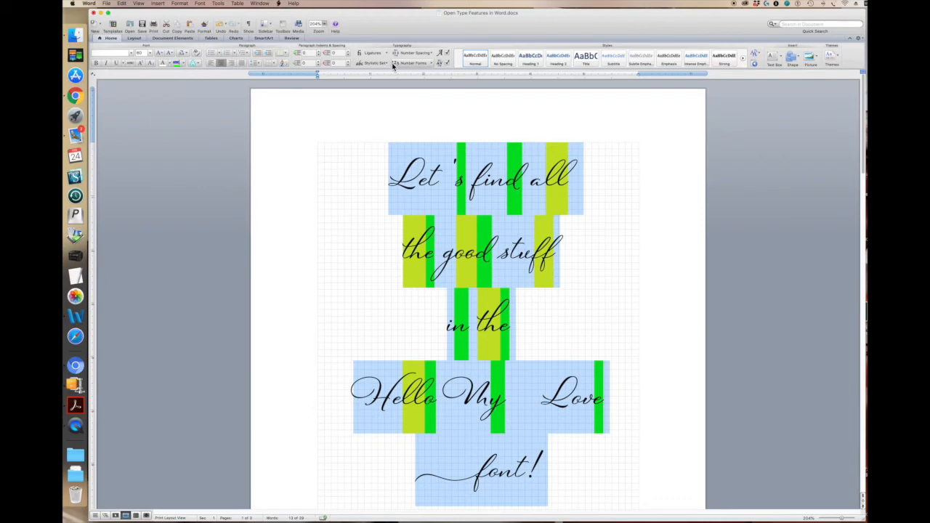
pyautogui.click(372, 63)
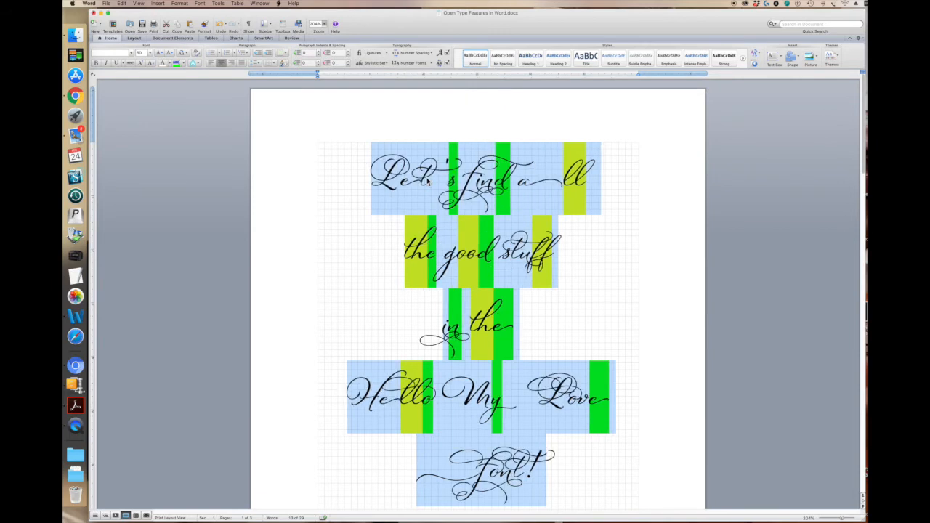
pyautogui.click(373, 63)
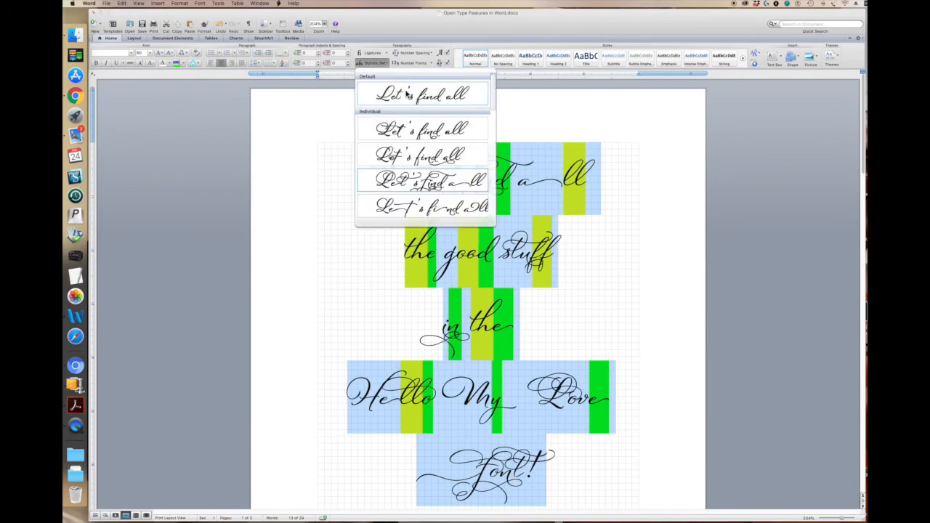
pyautogui.click(421, 93)
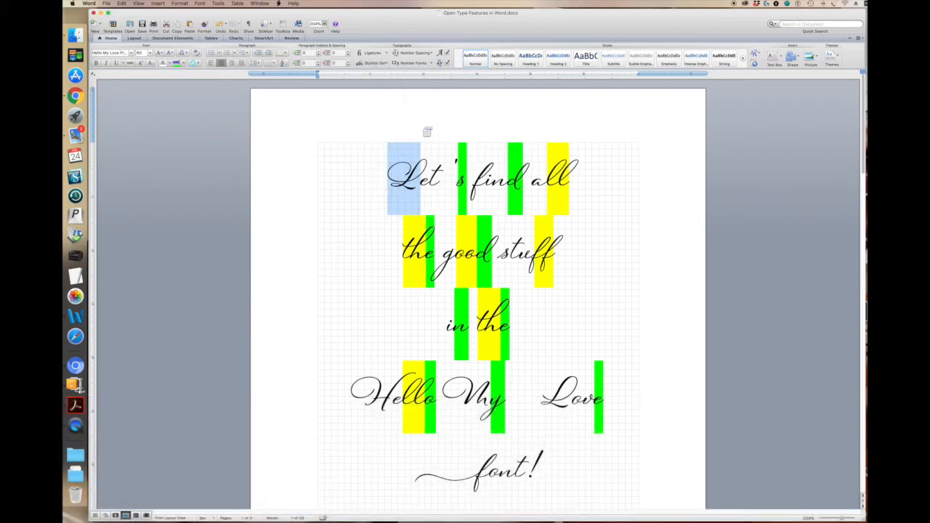
# Step: Pick a flourished stylistic alternate for the L in Let's, then list alternates for the t
pyautogui.click(372, 62)
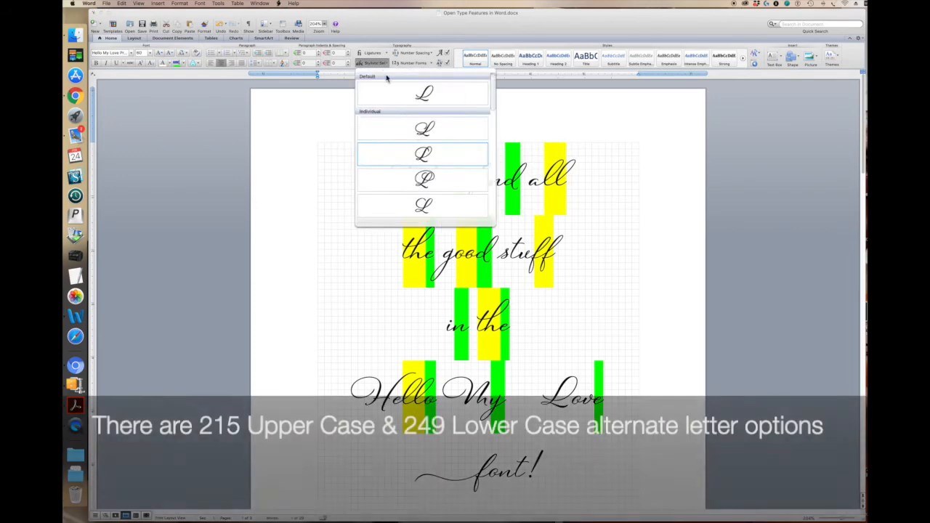
pyautogui.click(423, 153)
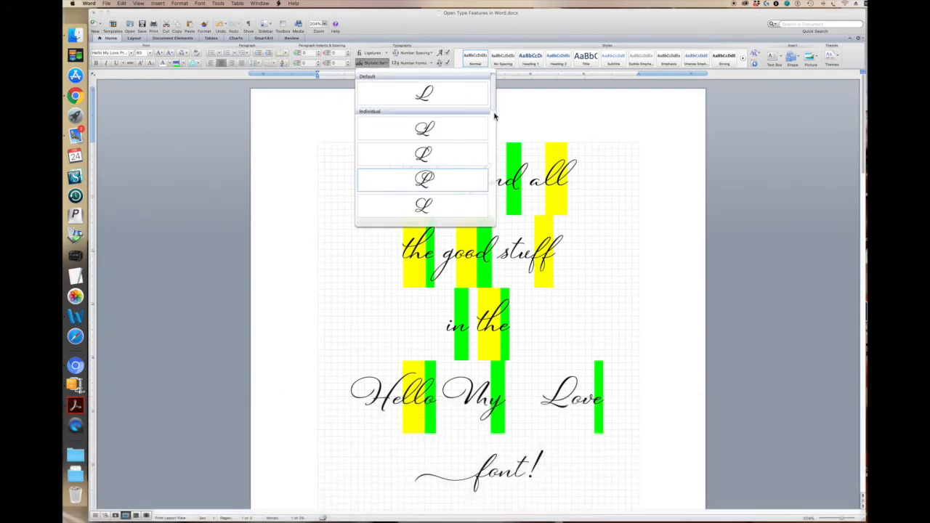
pyautogui.scroll(-3)
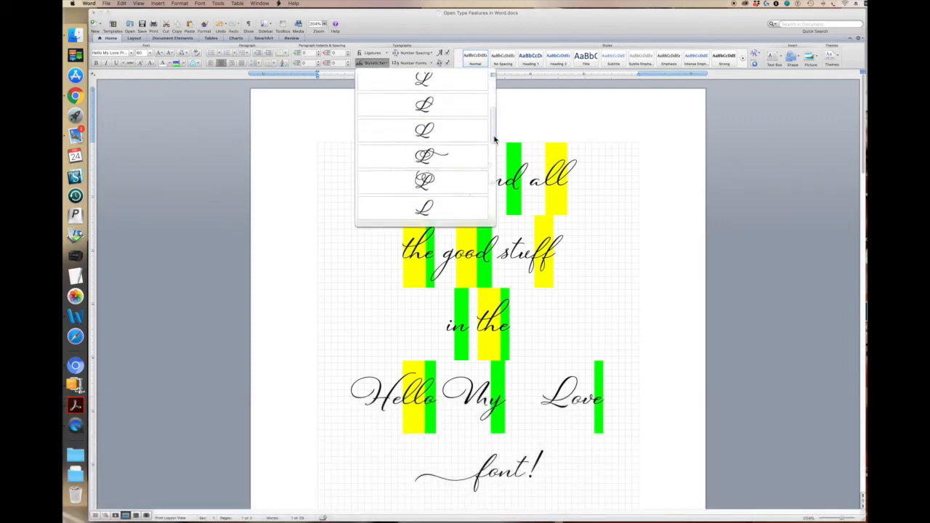
pyautogui.click(424, 154)
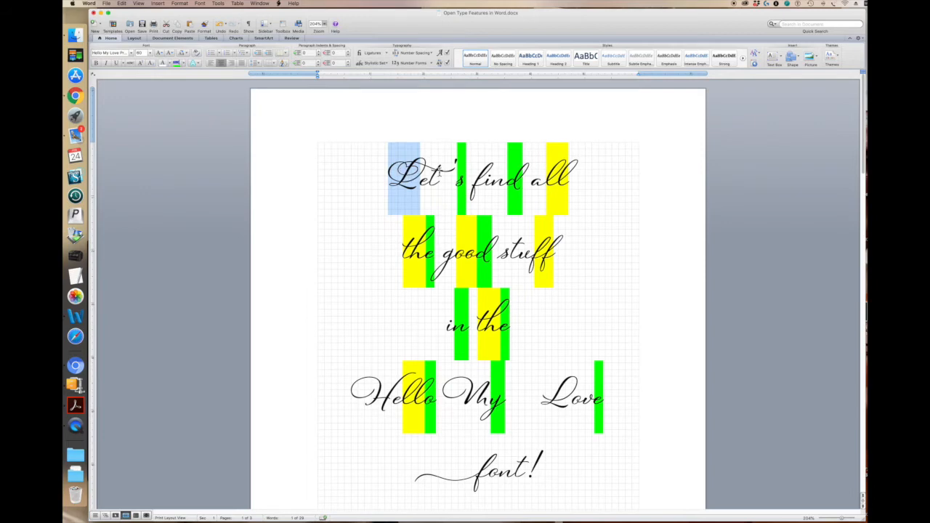
pyautogui.moveTo(454, 173)
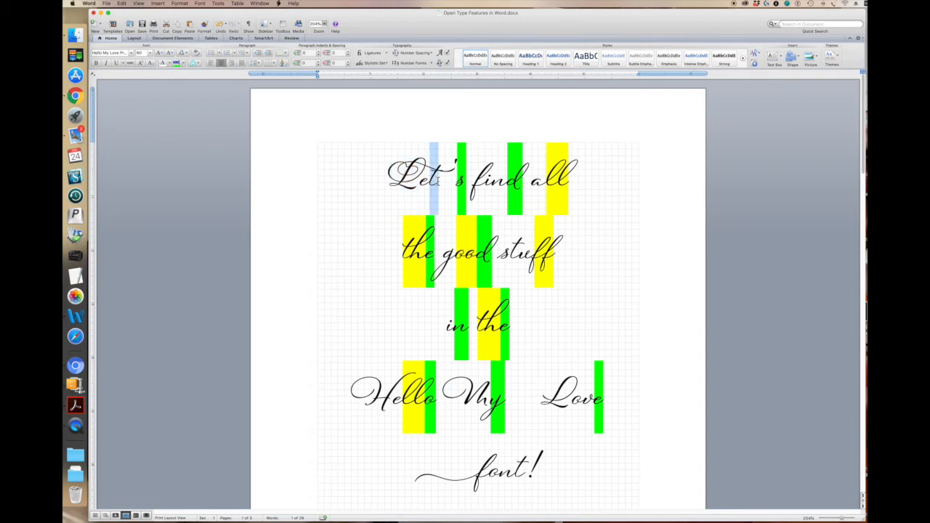
pyautogui.click(373, 62)
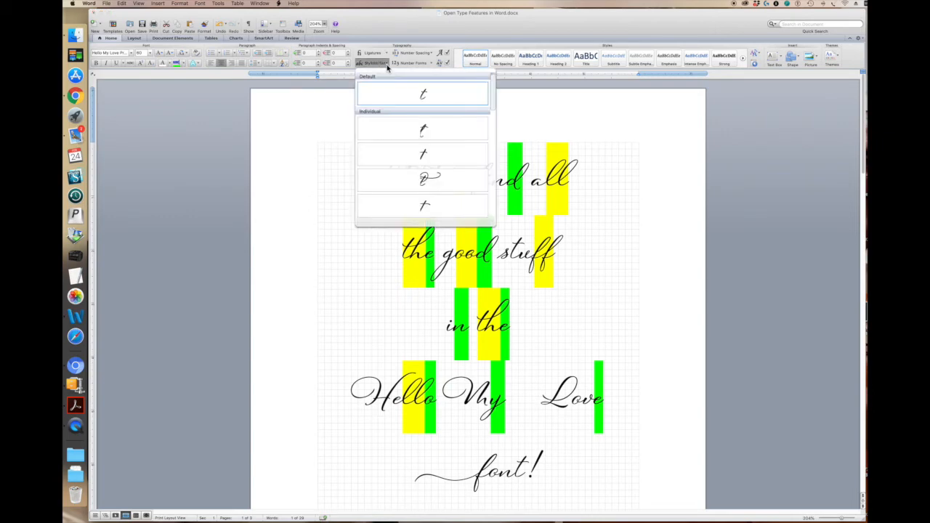
# Step: Choose the cross-less t alternate for Let's, then list alternates for the d
pyautogui.scroll(-3)
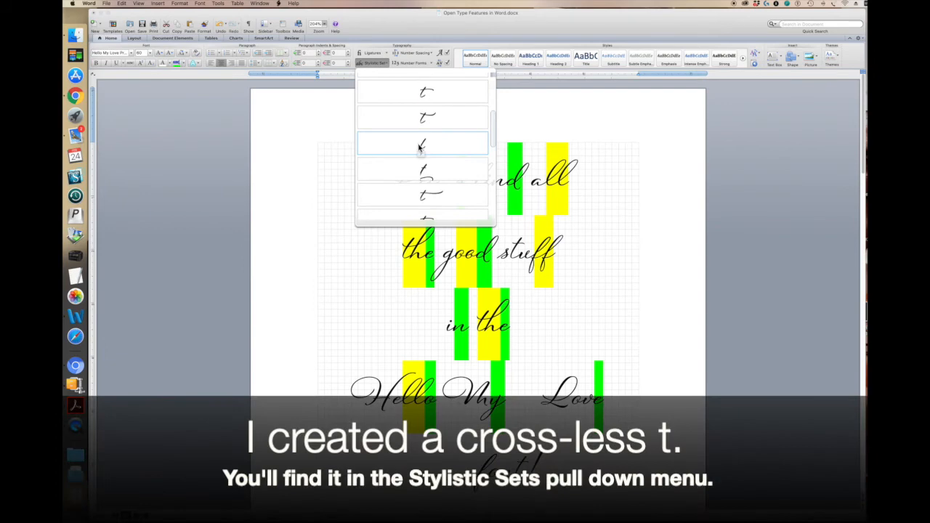
pyautogui.click(422, 144)
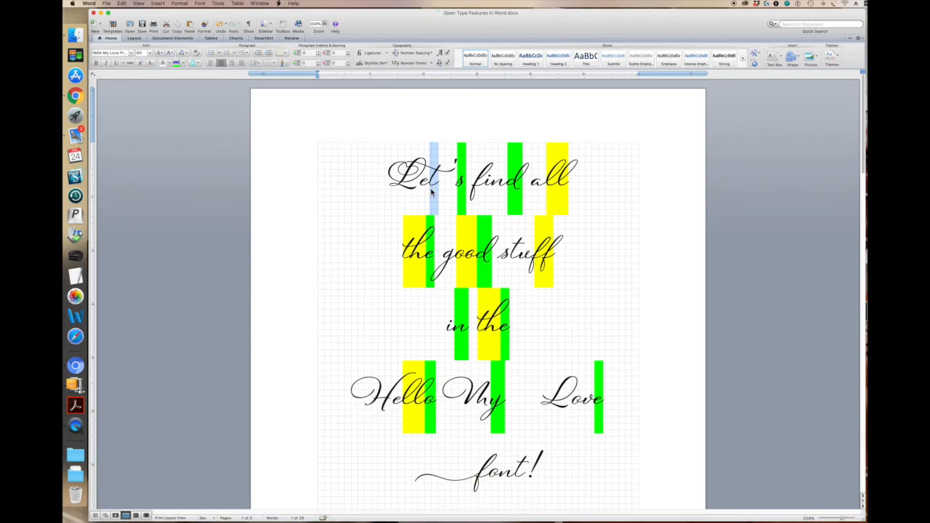
pyautogui.moveTo(539, 187)
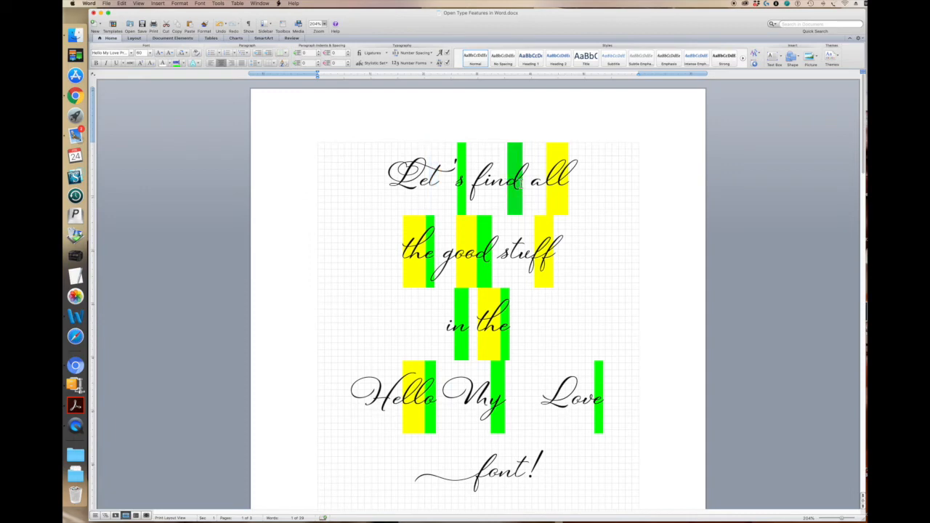
pyautogui.click(372, 63)
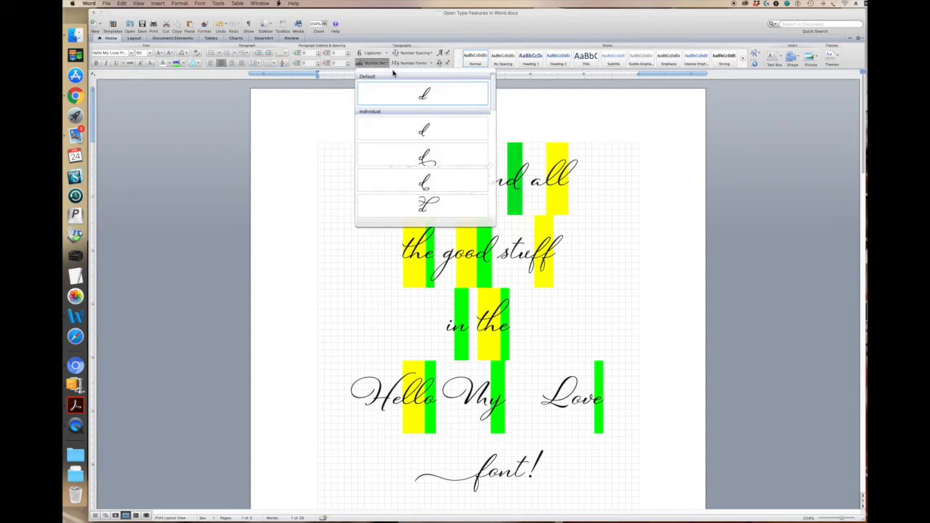
# Step: Apply swash d alternates to the d in find and the d in good
pyautogui.click(425, 93)
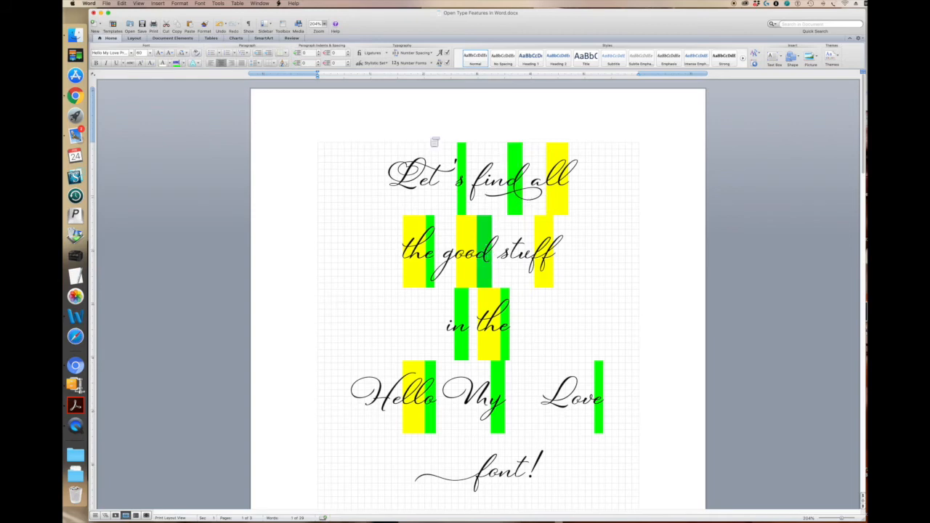
pyautogui.click(371, 63)
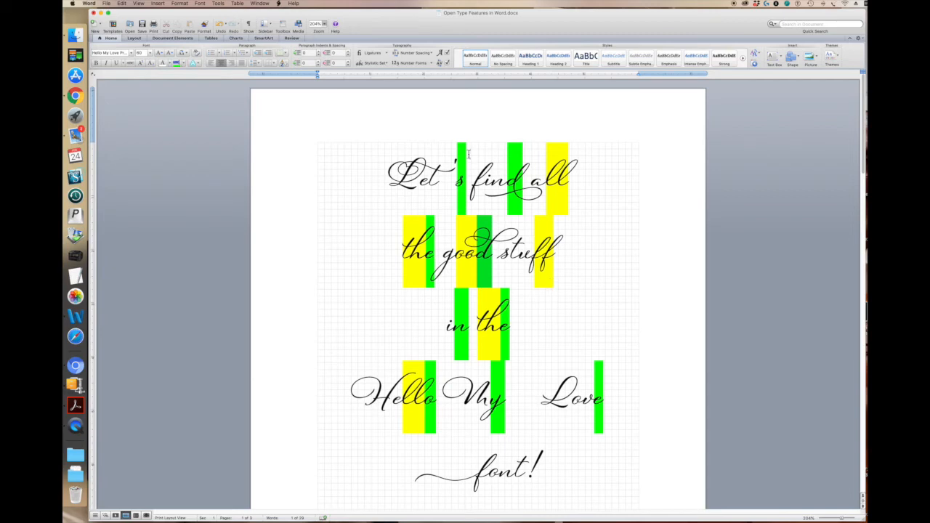
pyautogui.moveTo(467, 246)
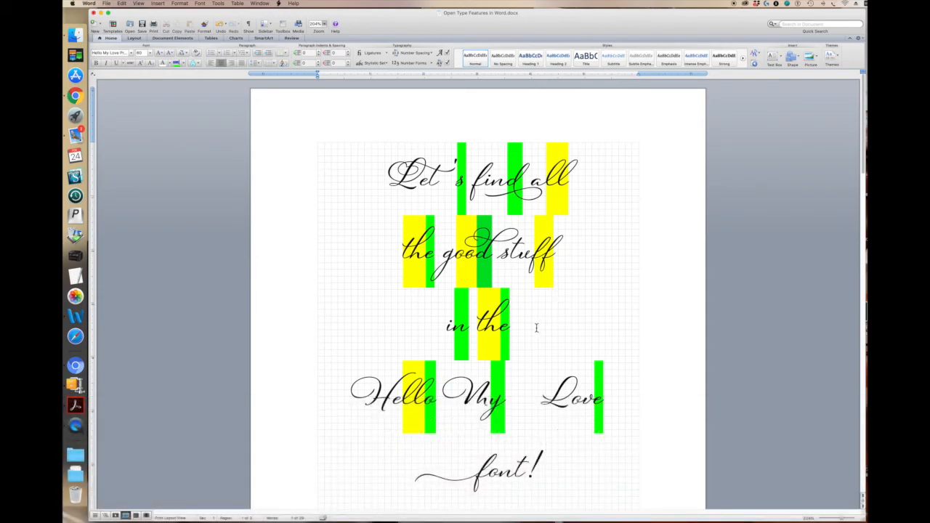
pyautogui.scroll(-3)
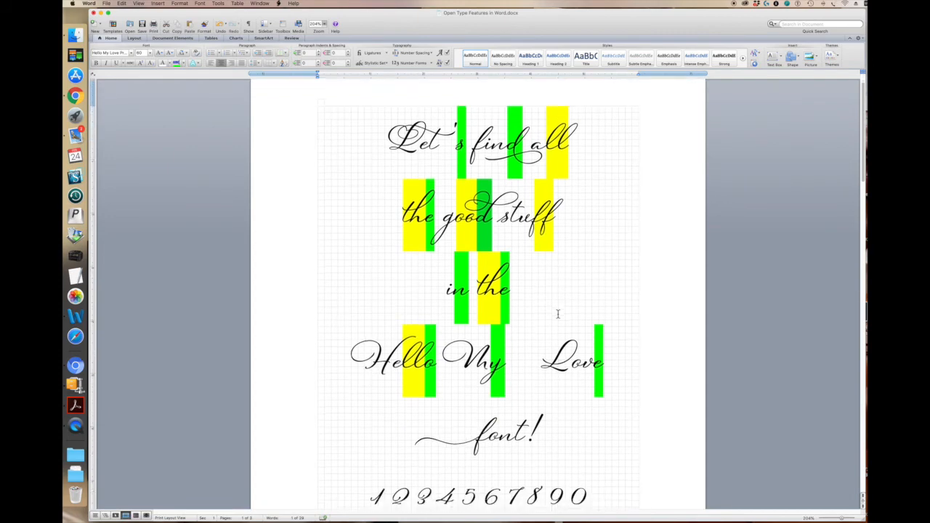
pyautogui.scroll(-3)
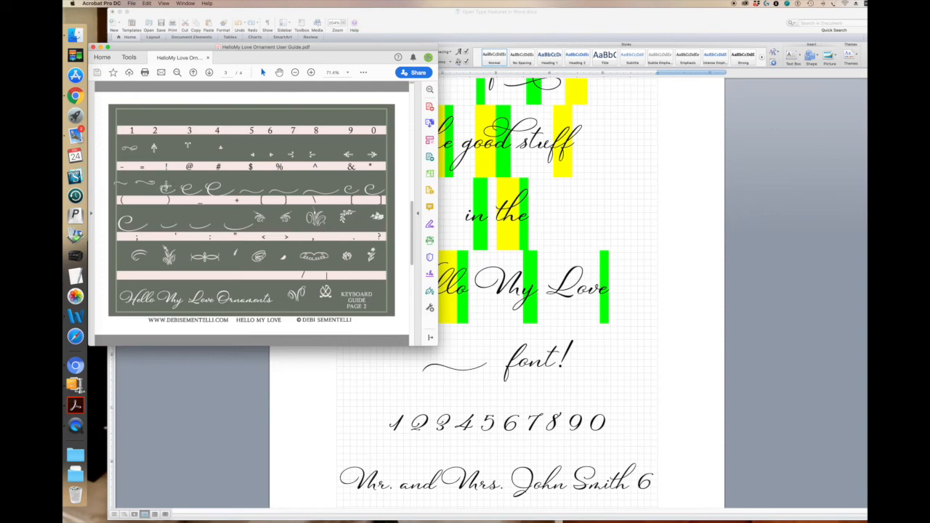
pyautogui.moveTo(236, 205)
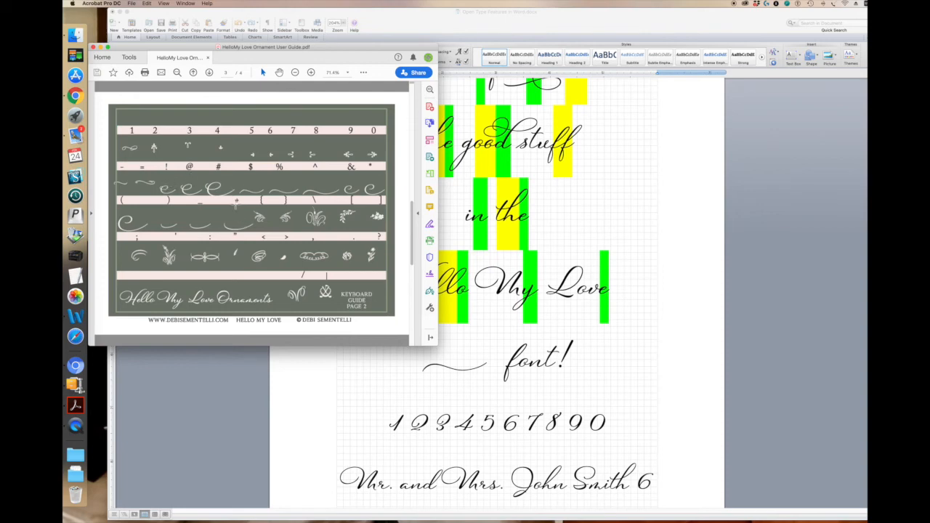
pyautogui.moveTo(340, 182)
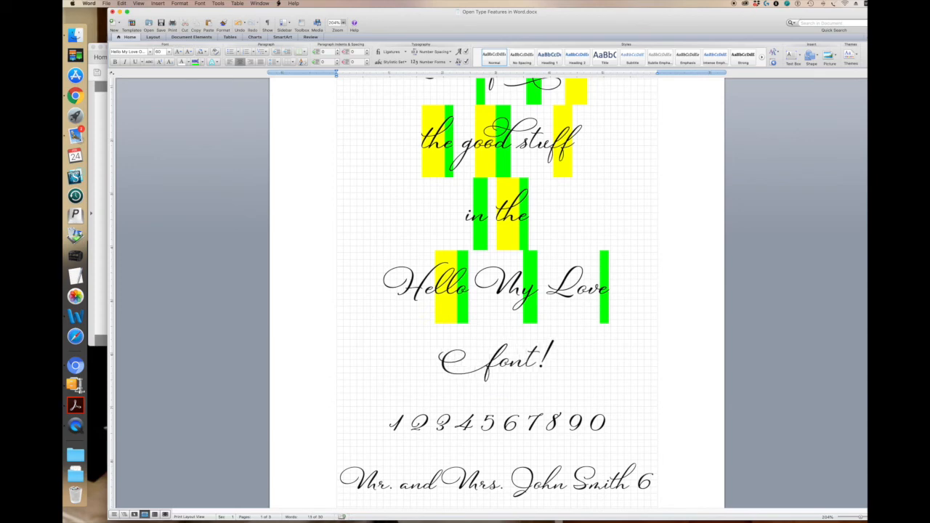
pyautogui.click(491, 356)
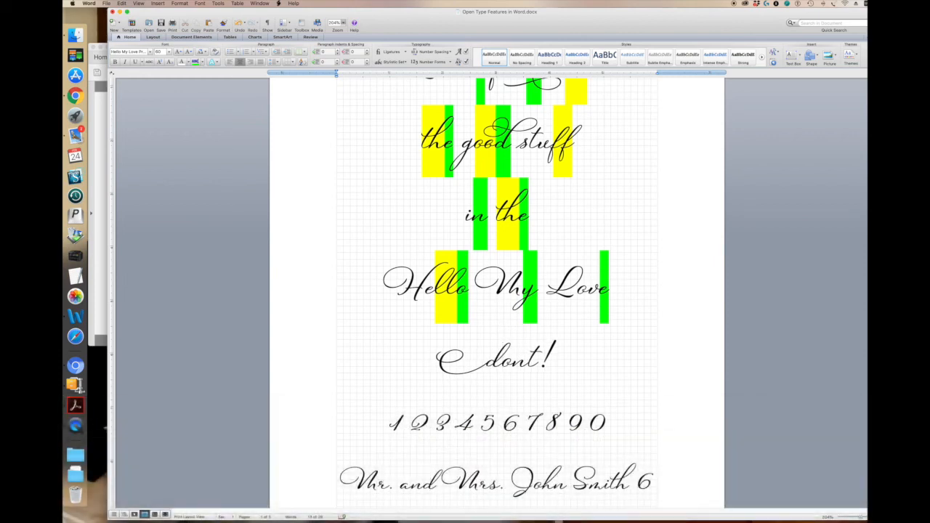
pyautogui.write('font')
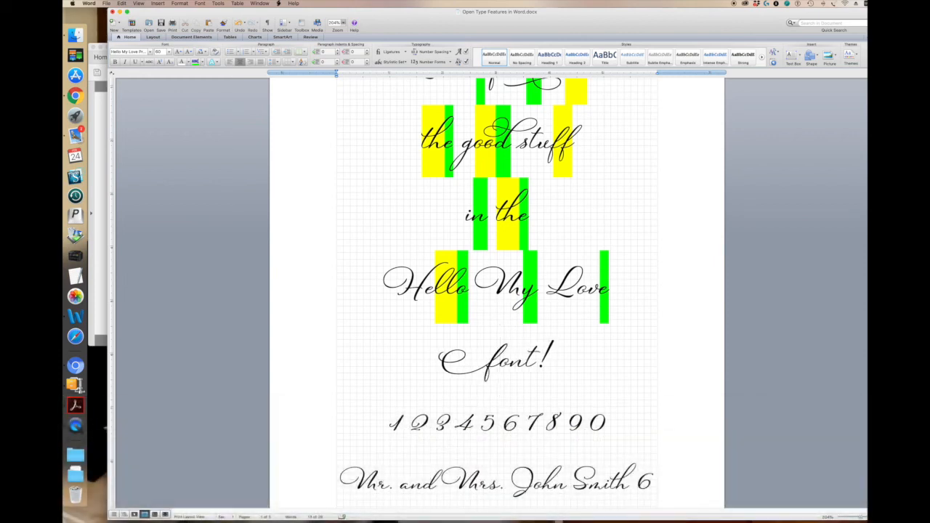
pyautogui.scroll(-3)
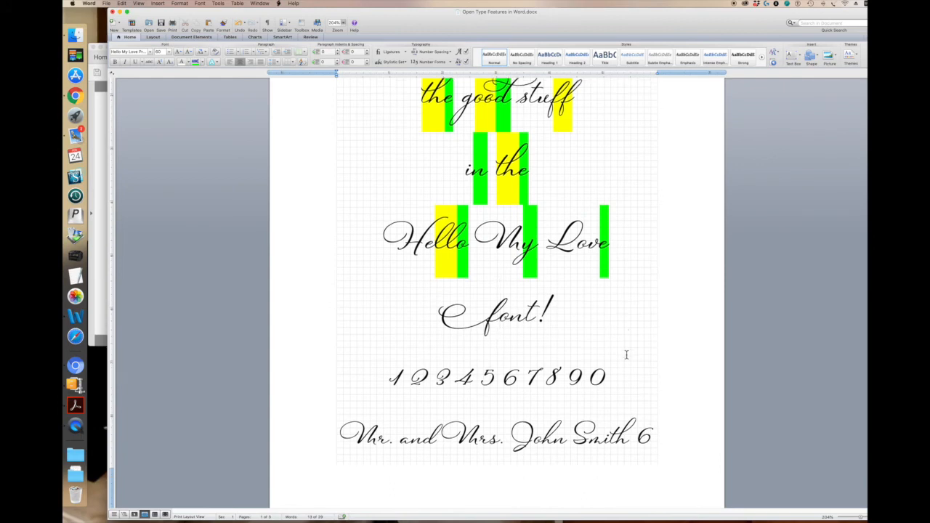
pyautogui.scroll(-3)
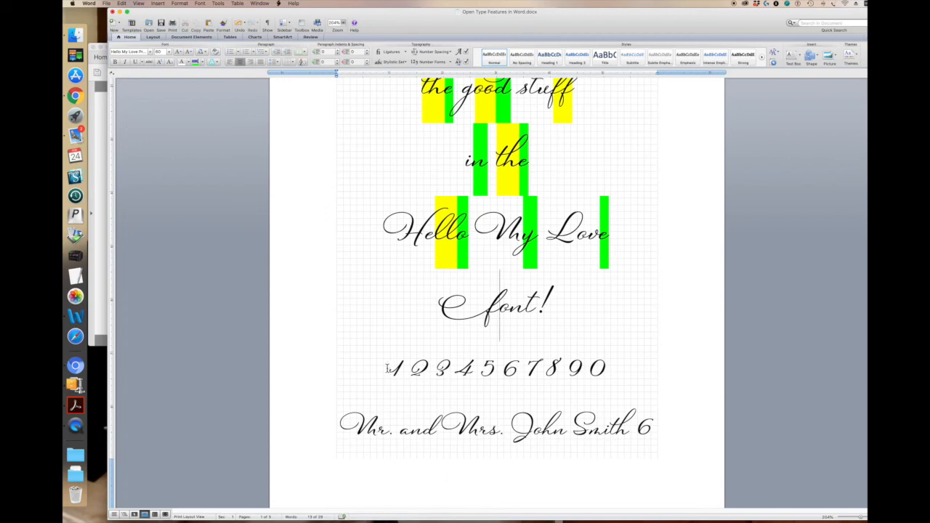
pyautogui.click(388, 368)
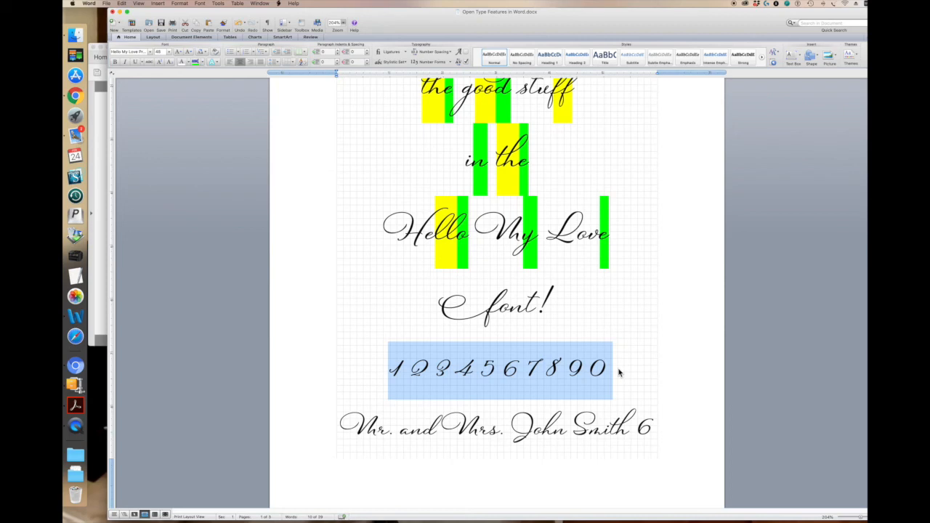
pyautogui.moveTo(610, 347)
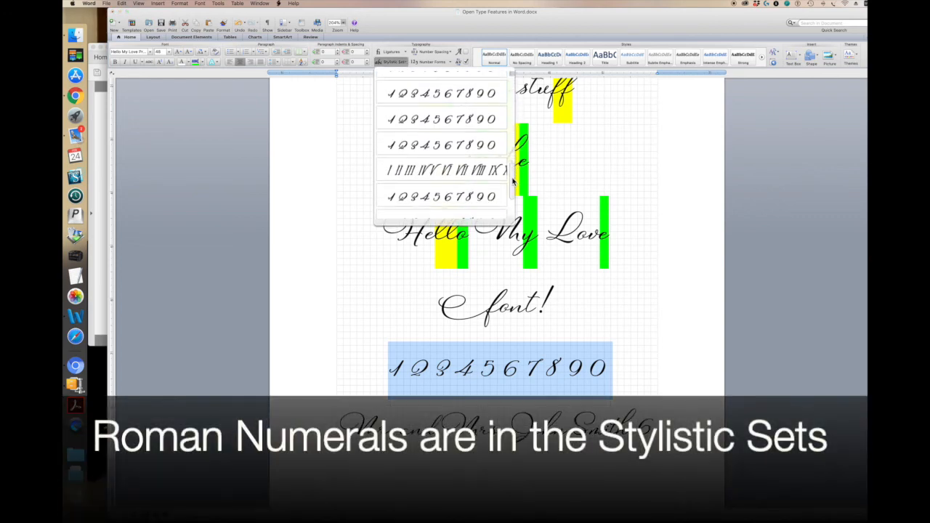
# Step: Apply the Roman numerals stylistic set to the numeral line
pyautogui.click(441, 170)
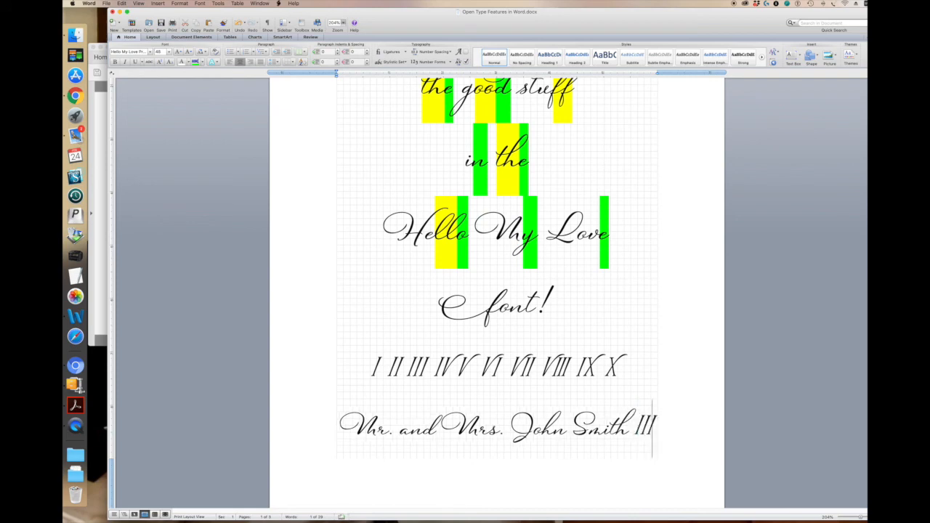
# Step: Change the name line's ending numeral to VII and zoom out to both pages
pyautogui.press('backspace')
pyautogui.write('V')
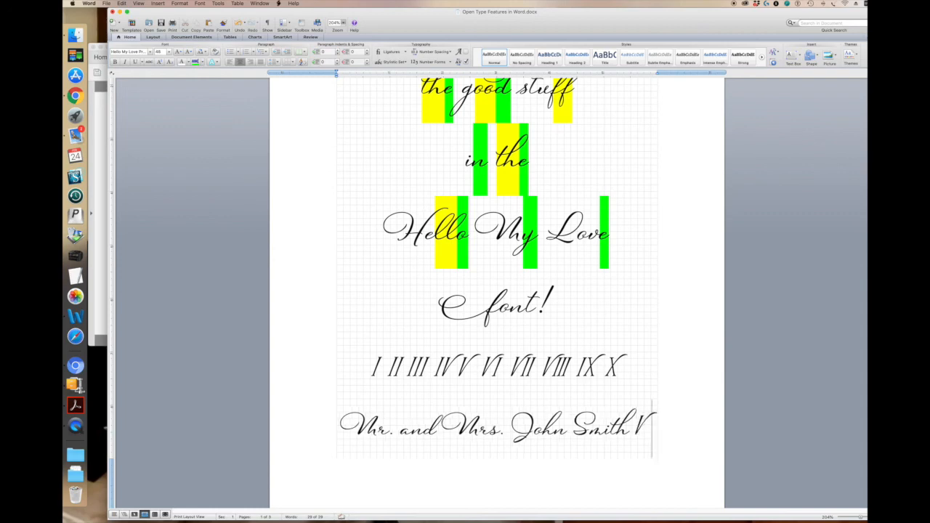
pyautogui.write('II')
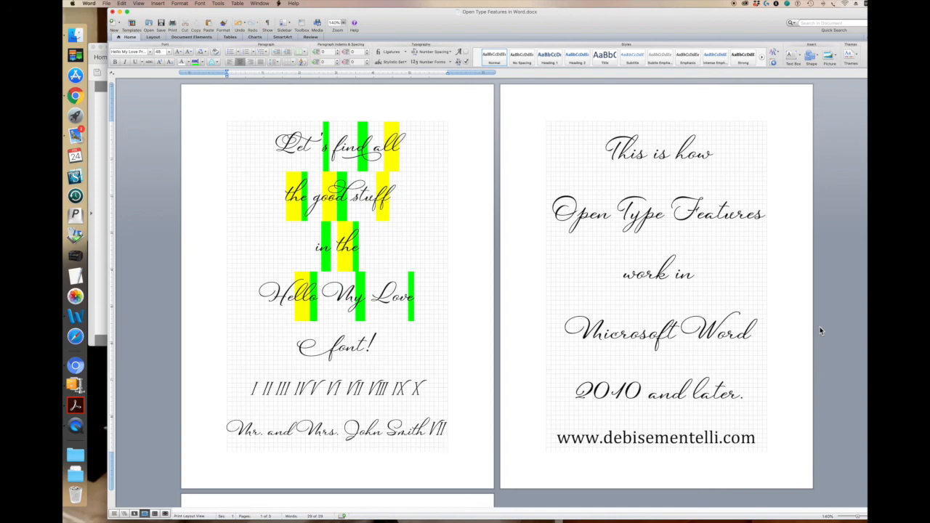
pyautogui.click(446, 429)
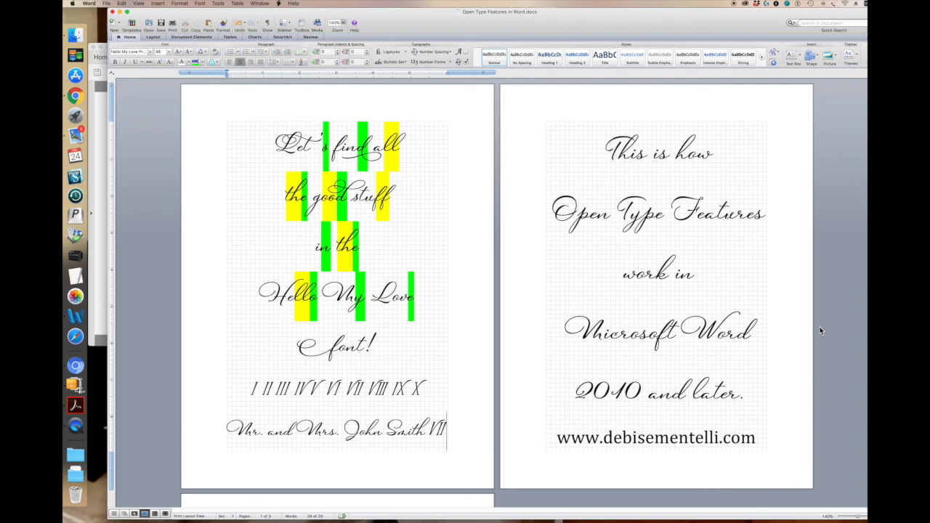